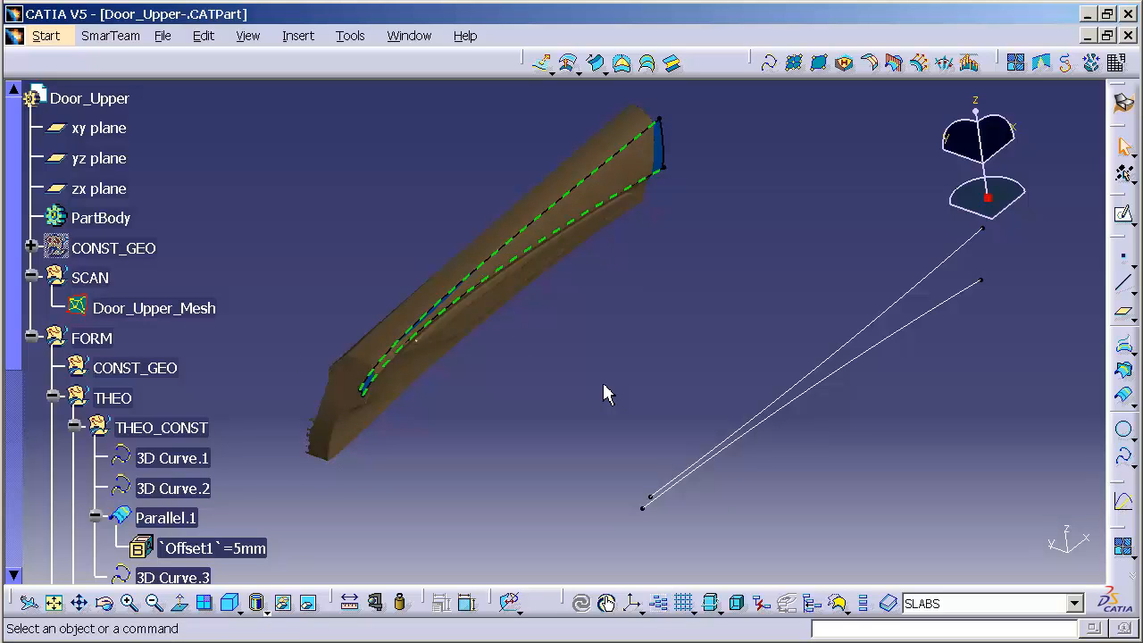
{"action": "mouse_move", "coordinate": [586, 396]}
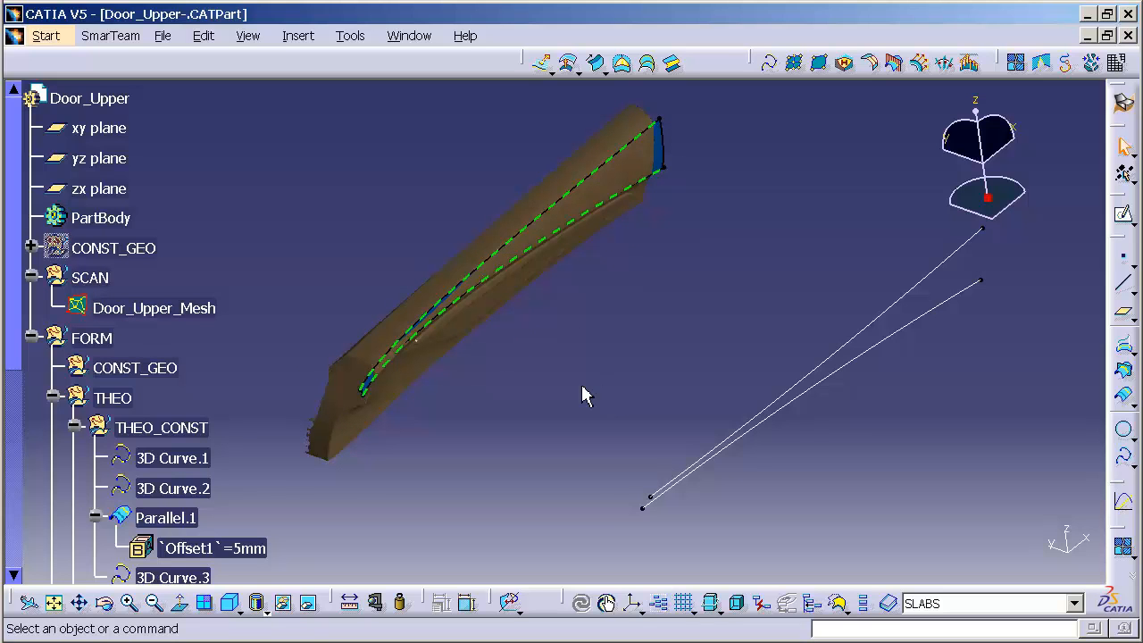
{"action": "mouse_move", "coordinate": [420, 369]}
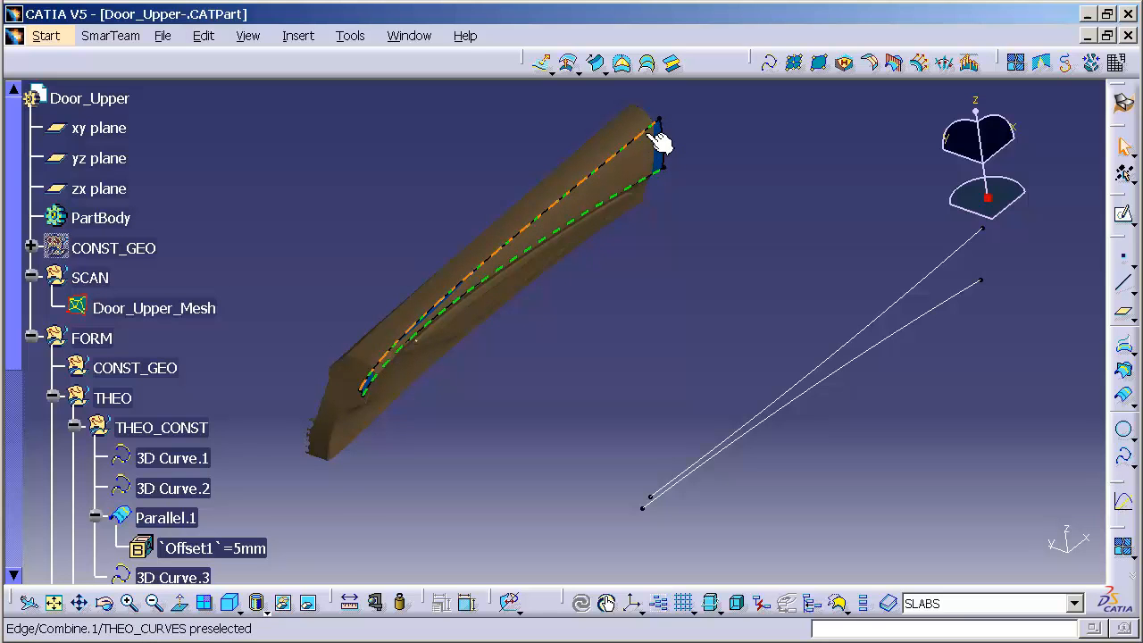
Make THEO_CONST the current work object for new geometry
{"action": "left_click", "coordinate": [171, 457]}
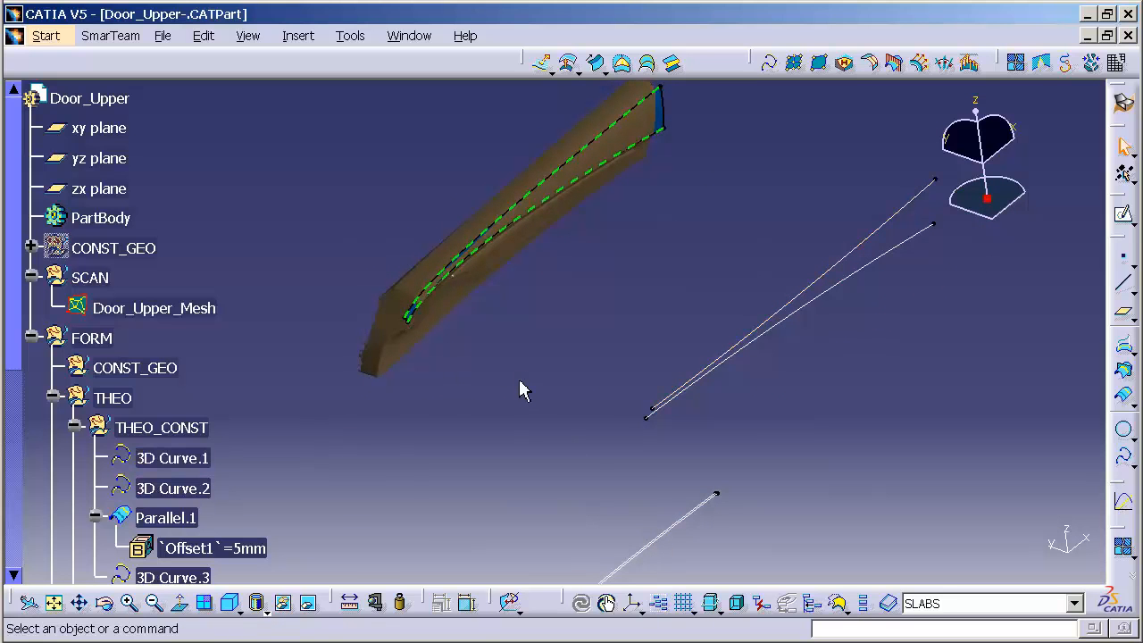
{"action": "mouse_move", "coordinate": [550, 397]}
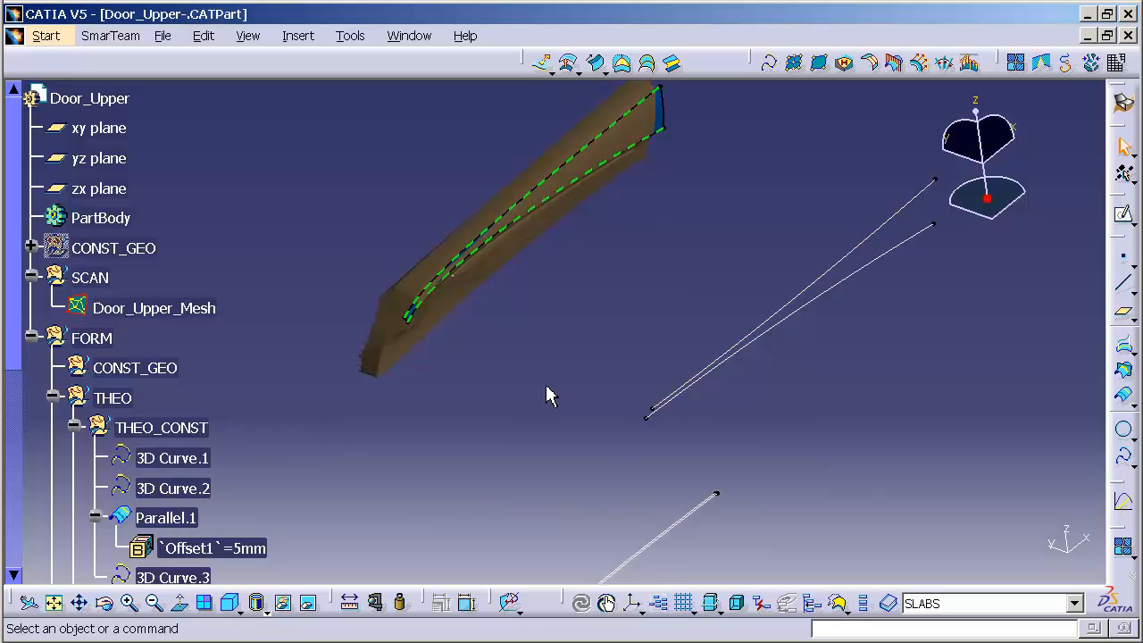
{"action": "mouse_move", "coordinate": [593, 114]}
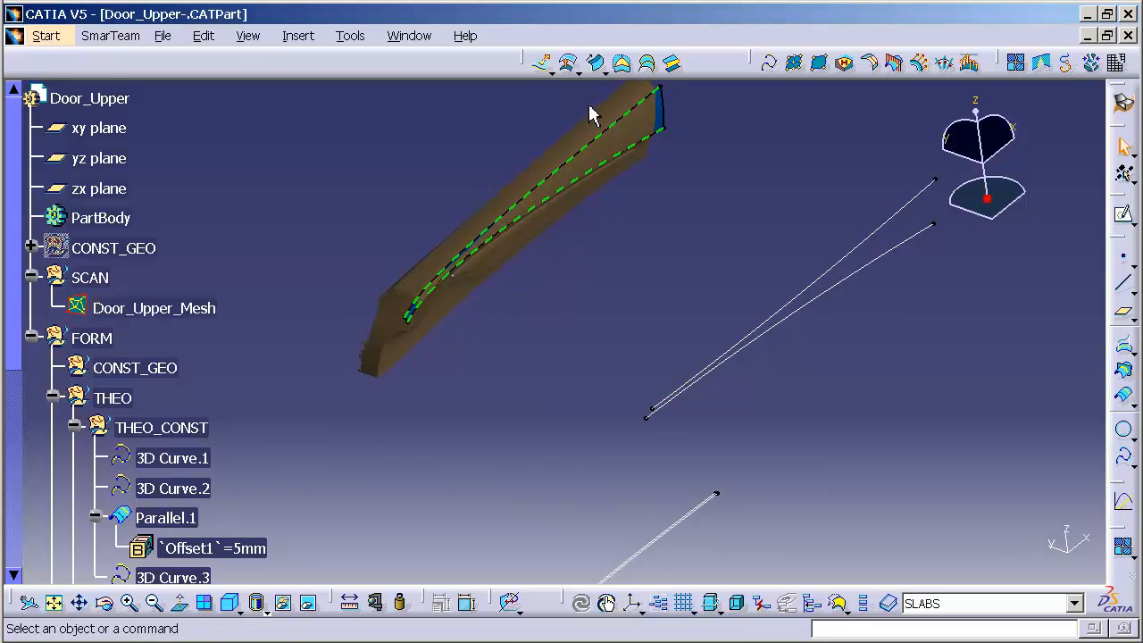
{"action": "mouse_move", "coordinate": [522, 171]}
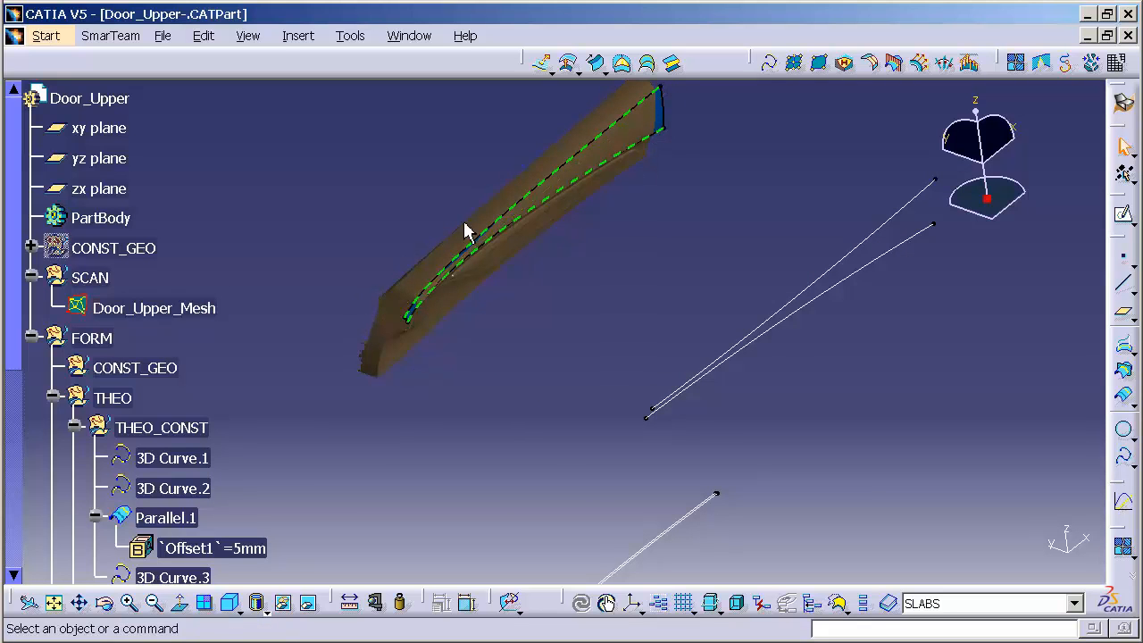
{"action": "mouse_move", "coordinate": [956, 147]}
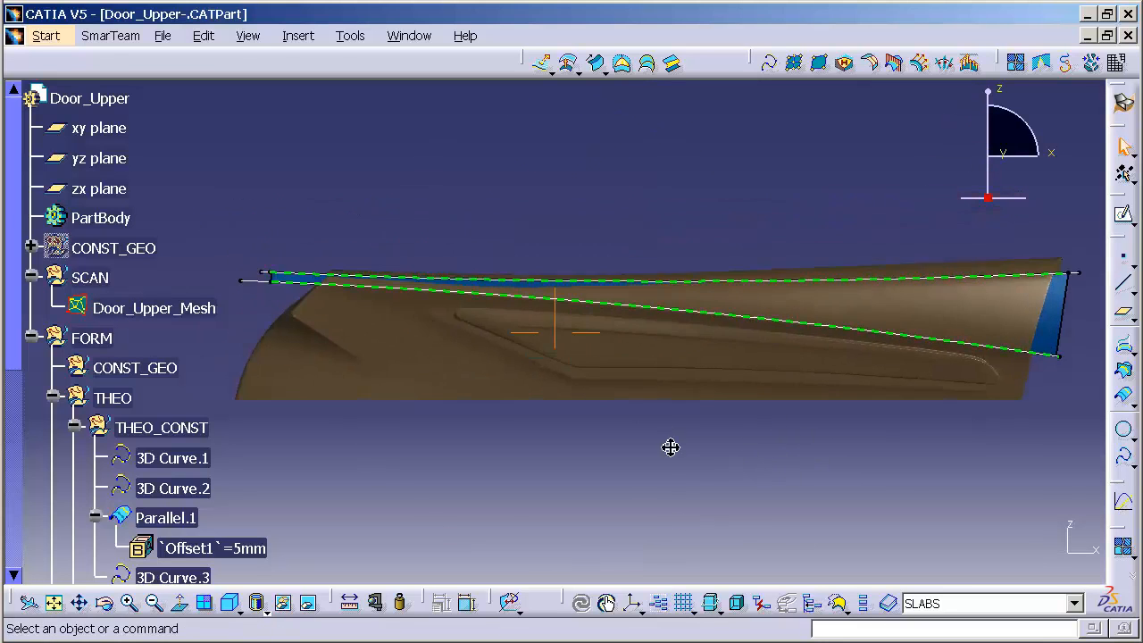
{"action": "left_click", "coordinate": [307, 307]}
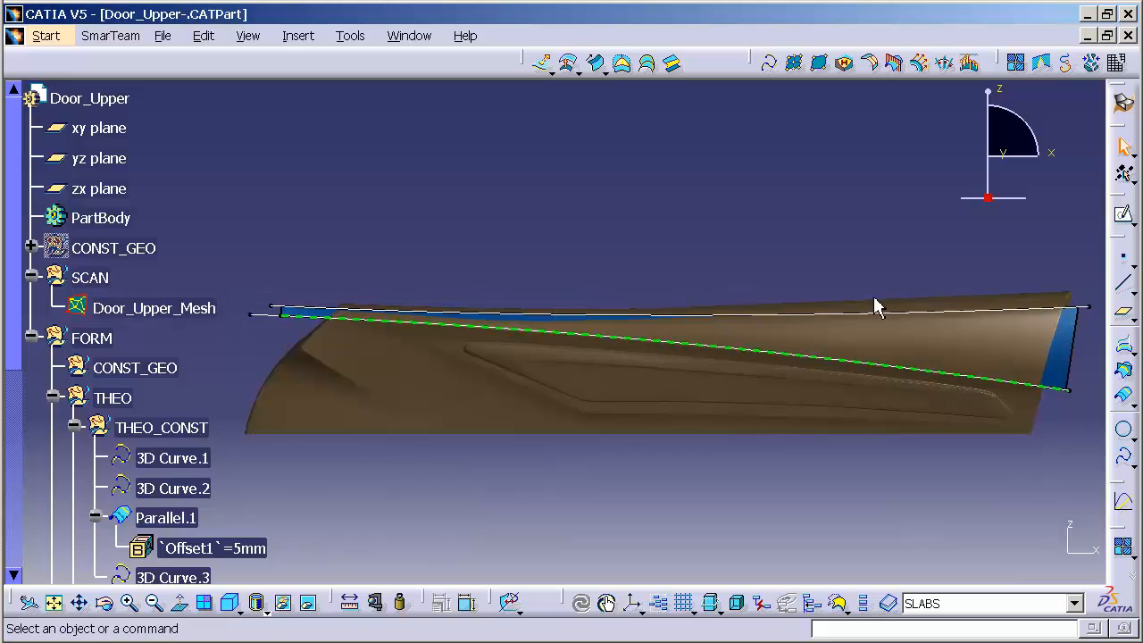
{"action": "mouse_move", "coordinate": [501, 253]}
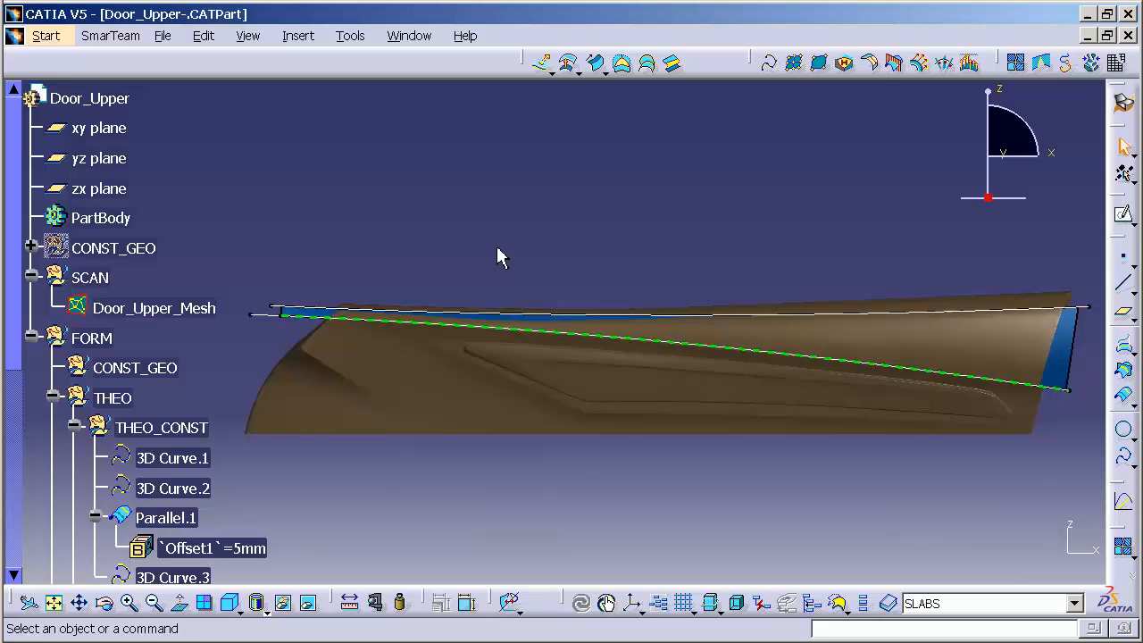
{"action": "scroll", "scroll_direction": "down", "scroll_amount": 3}
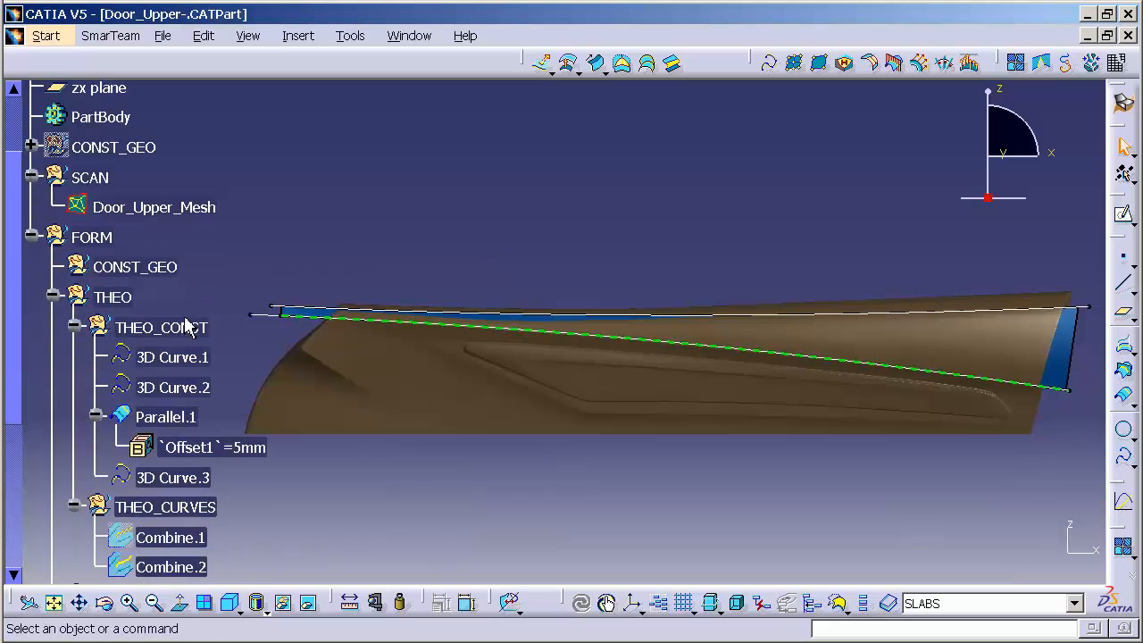
{"action": "right_click", "coordinate": [161, 327]}
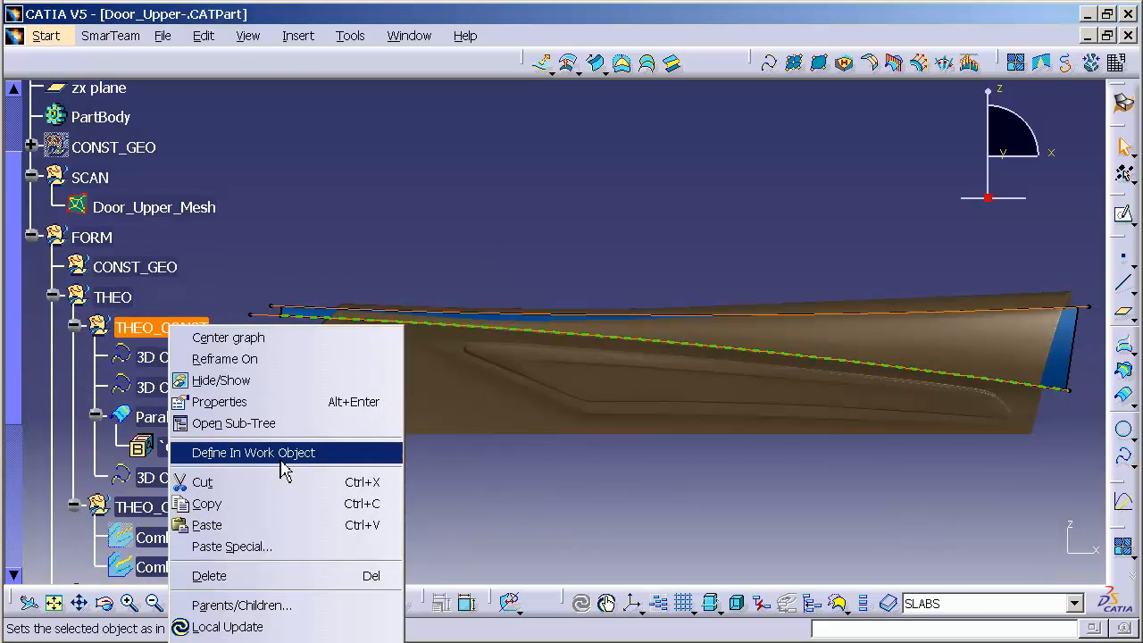
{"action": "left_click", "coordinate": [254, 452]}
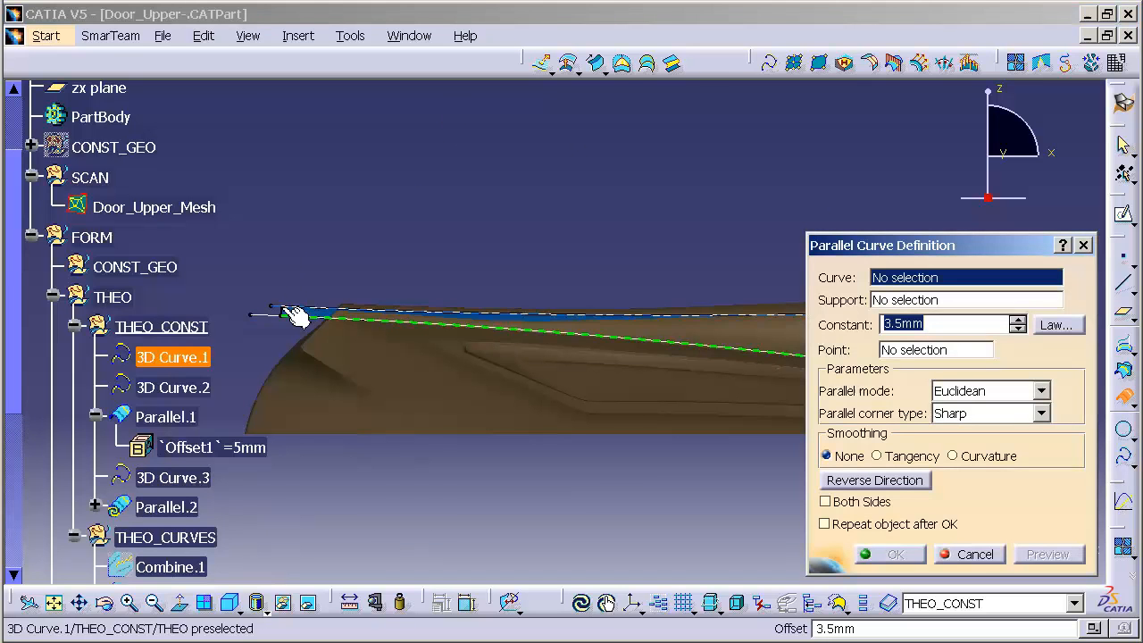
Start a parallel curve of 3D Curve.1 with a linear offset law
{"action": "left_click", "coordinate": [300, 314]}
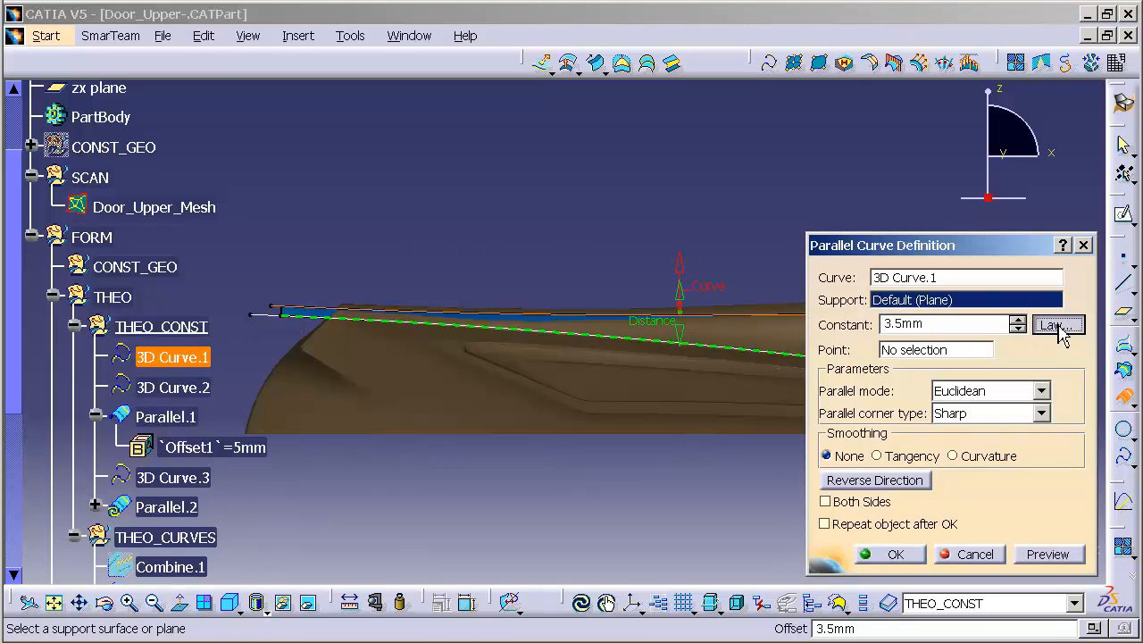
{"action": "left_click", "coordinate": [1058, 325]}
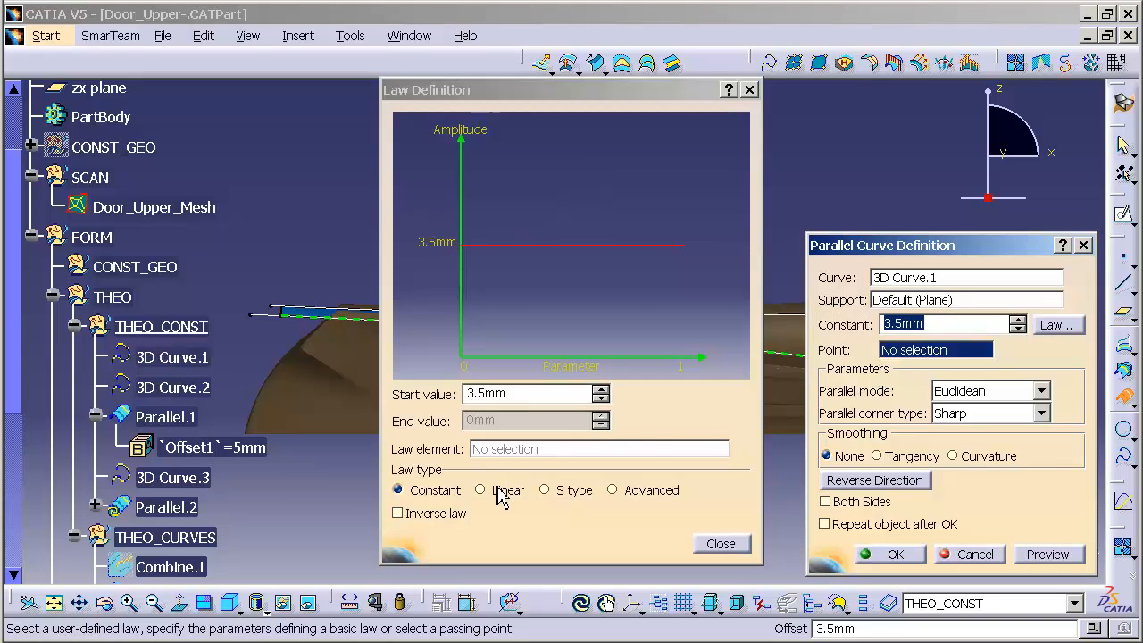
{"action": "left_click", "coordinate": [481, 489]}
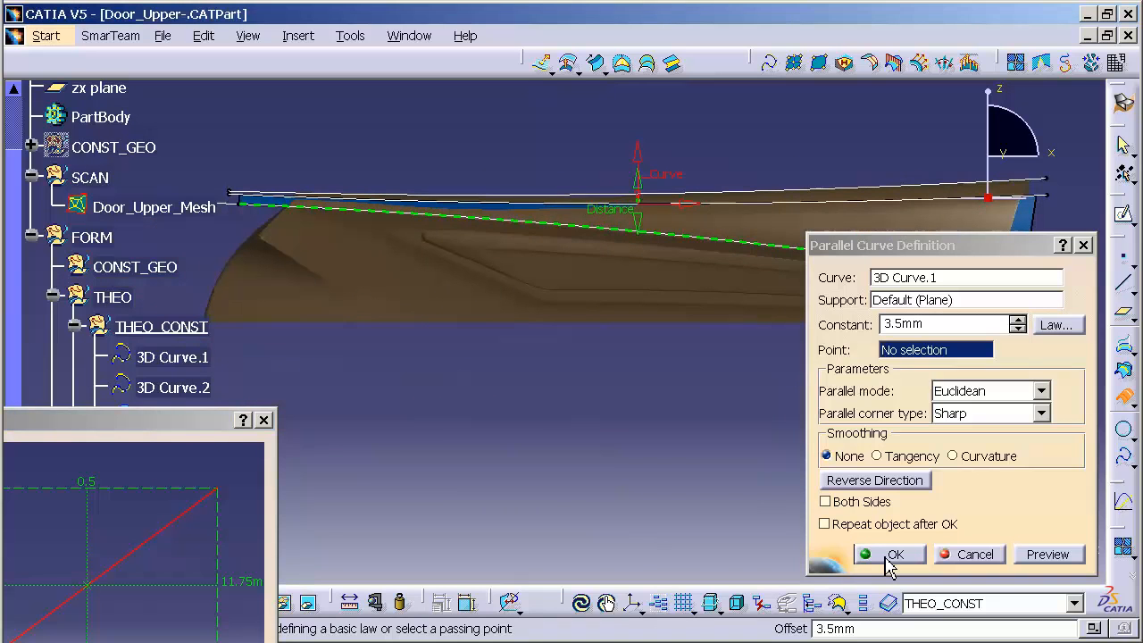
Create Parallel.2 and edit its Offset2 to 19mm and Offset1 to 4mm
{"action": "left_click", "coordinate": [895, 554]}
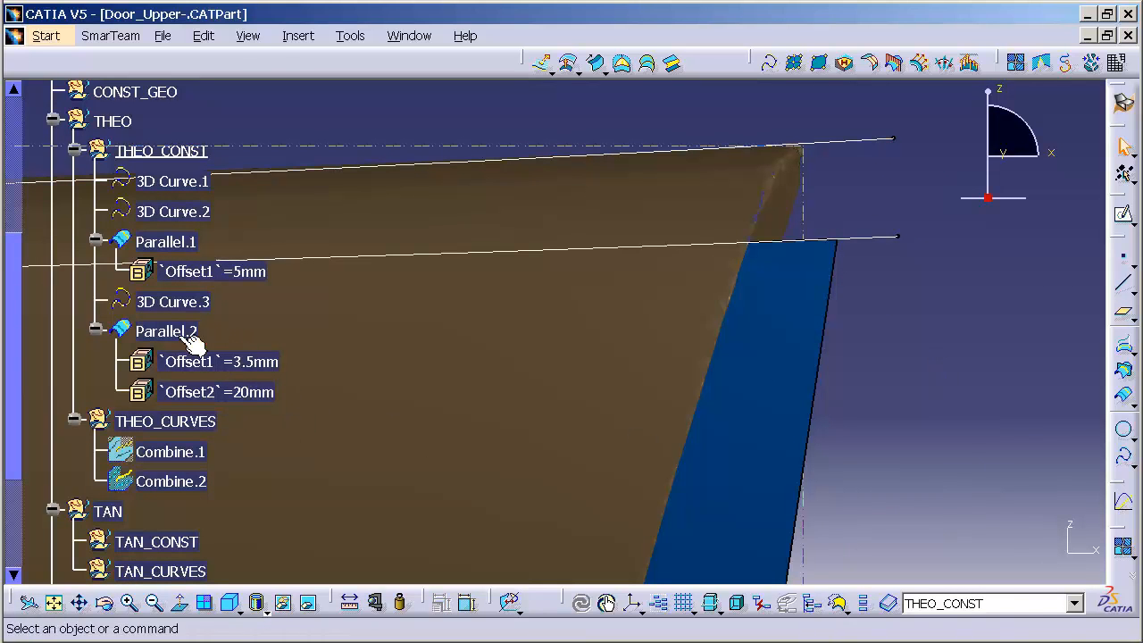
{"action": "double_click", "coordinate": [218, 393]}
{"action": "type", "text": "18"}
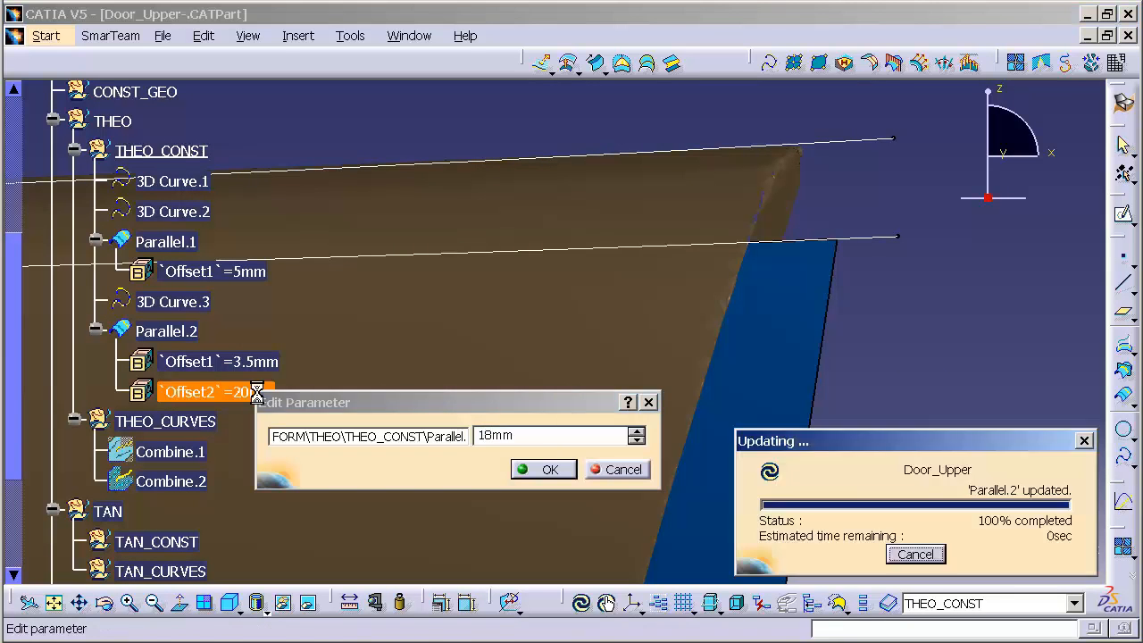
{"action": "left_click", "coordinate": [543, 468]}
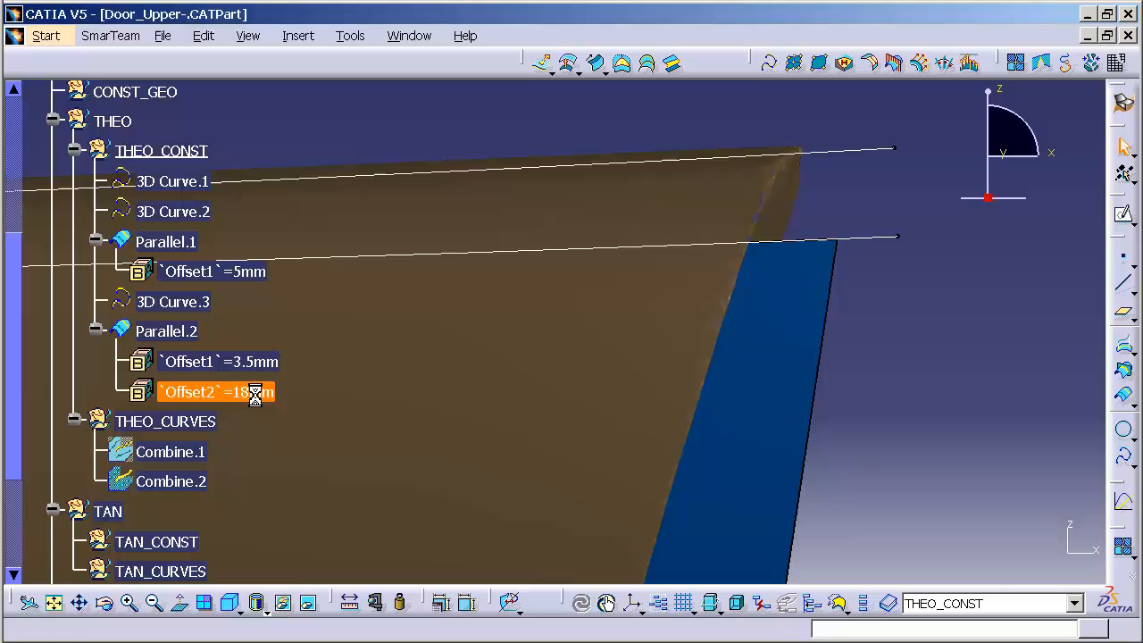
{"action": "double_click", "coordinate": [218, 393]}
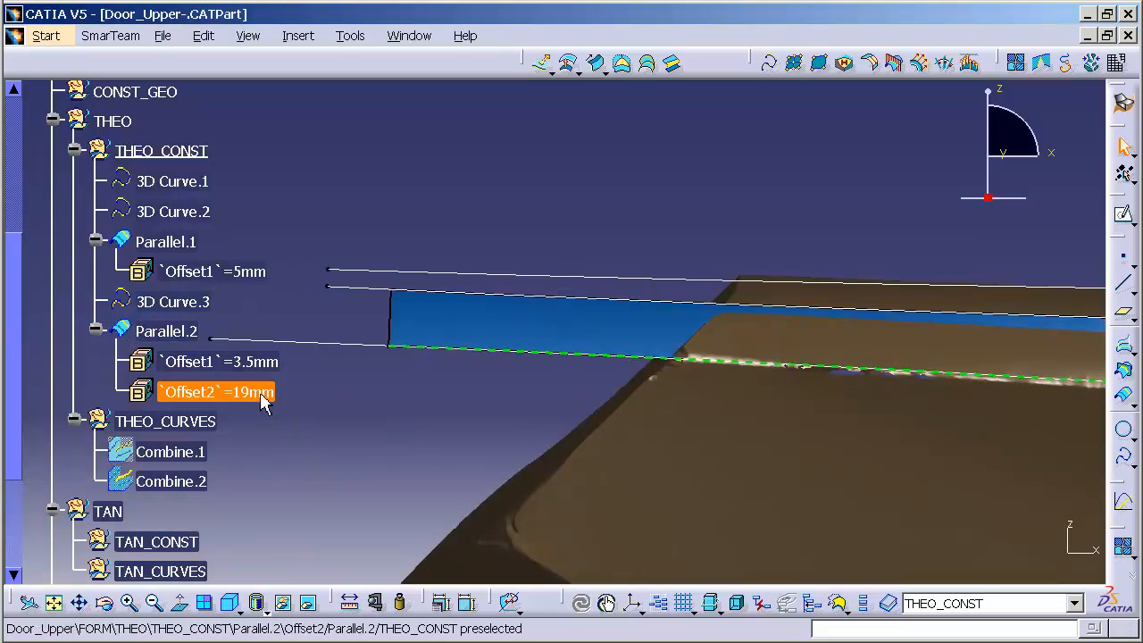
{"action": "double_click", "coordinate": [219, 361]}
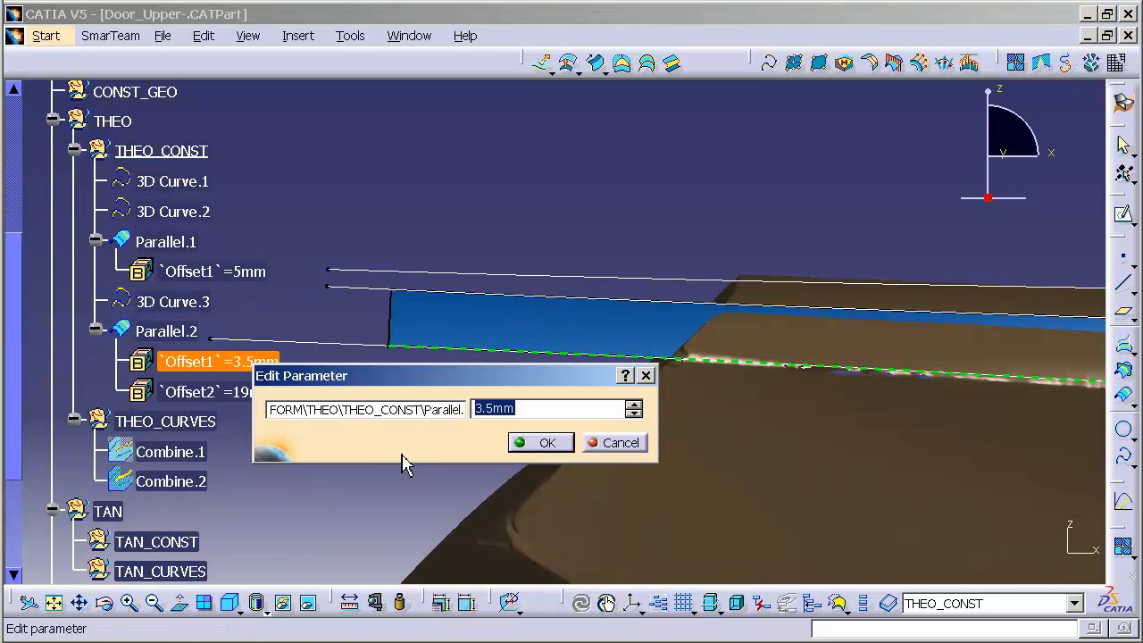
{"action": "left_click", "coordinate": [547, 443]}
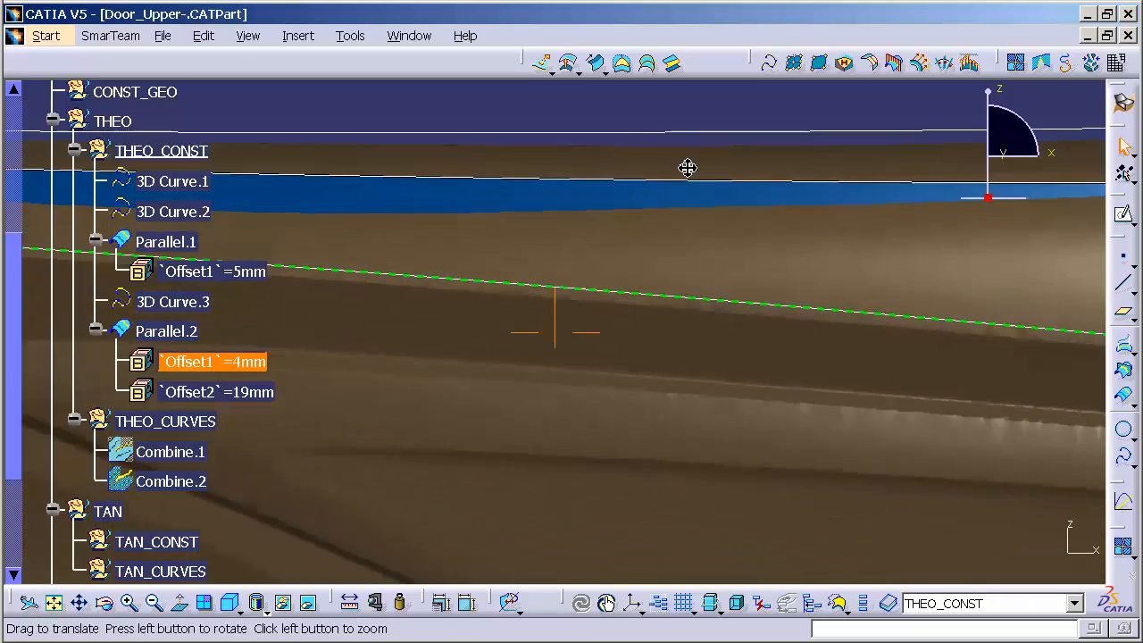
{"action": "left_click", "coordinate": [171, 182]}
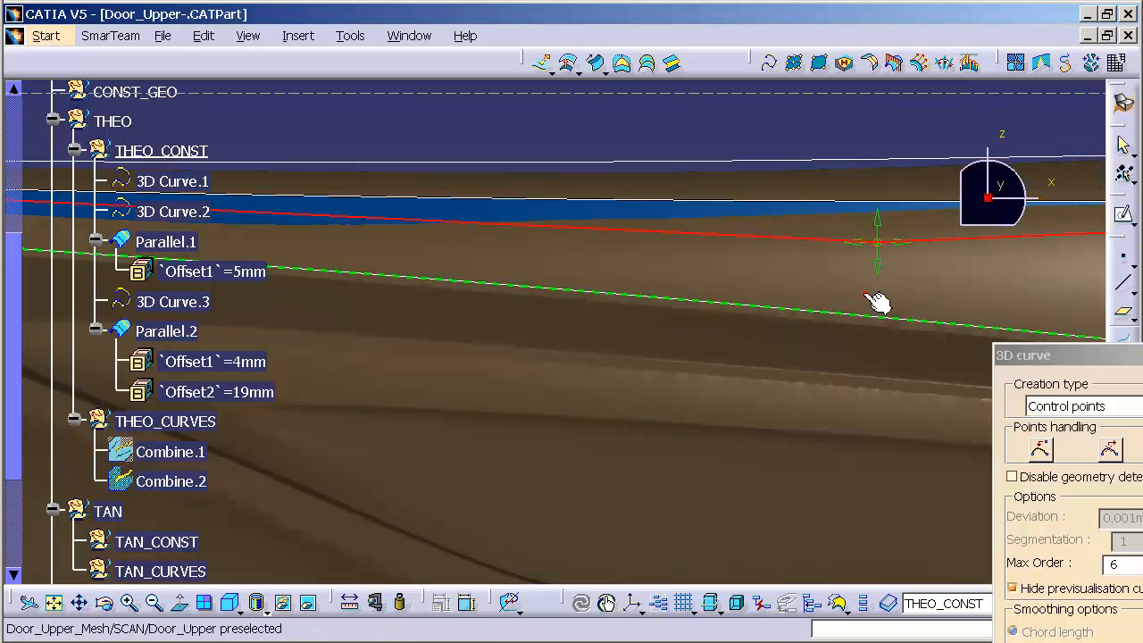
{"action": "mouse_move", "coordinate": [877, 275]}
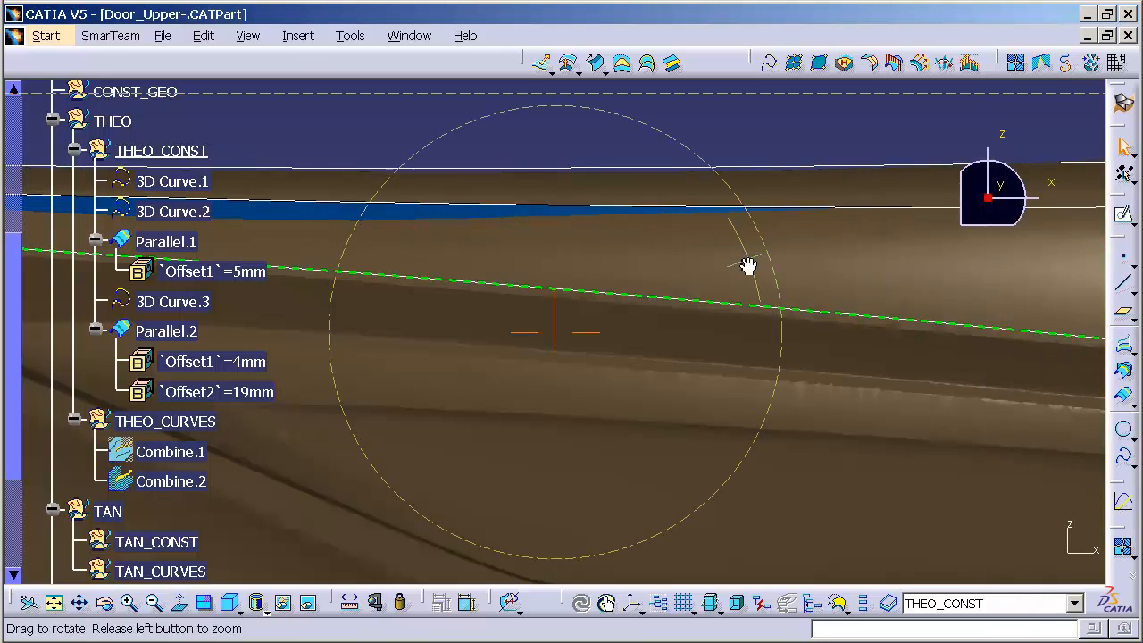
{"action": "left_click_drag", "start_coordinate": [748, 264], "coordinate": [843, 346]}
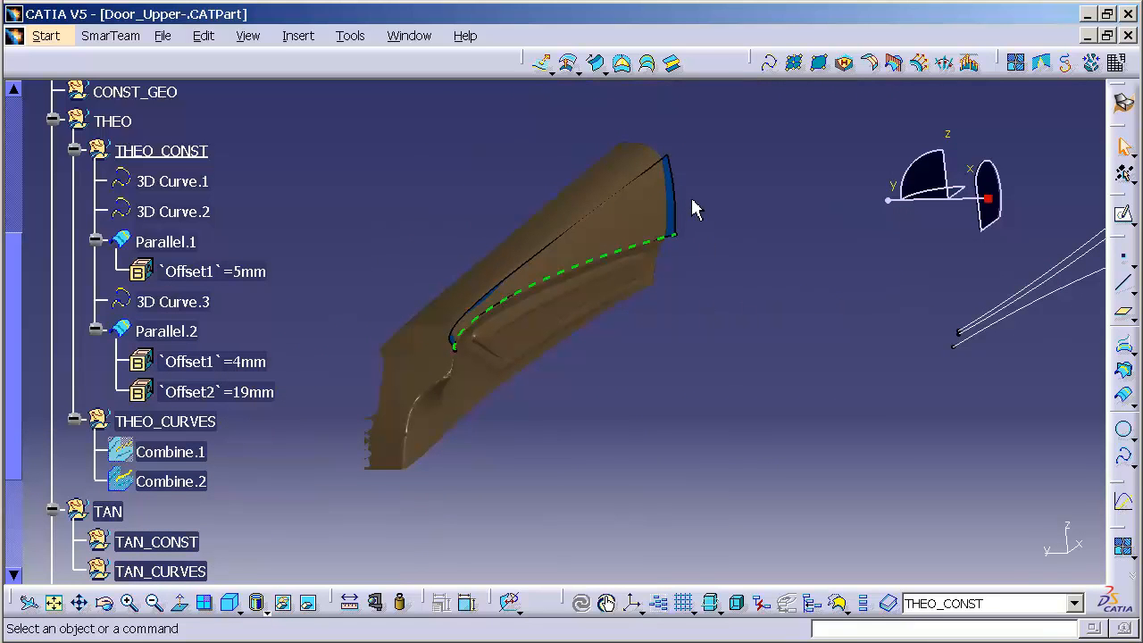
{"action": "mouse_move", "coordinate": [450, 259]}
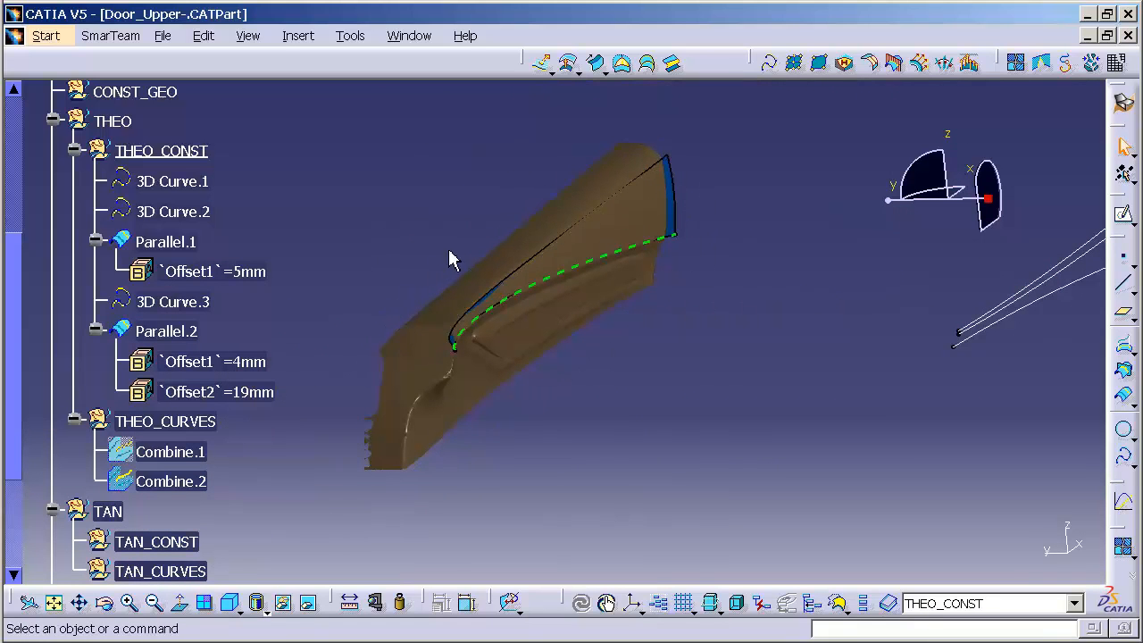
{"action": "mouse_move", "coordinate": [961, 124]}
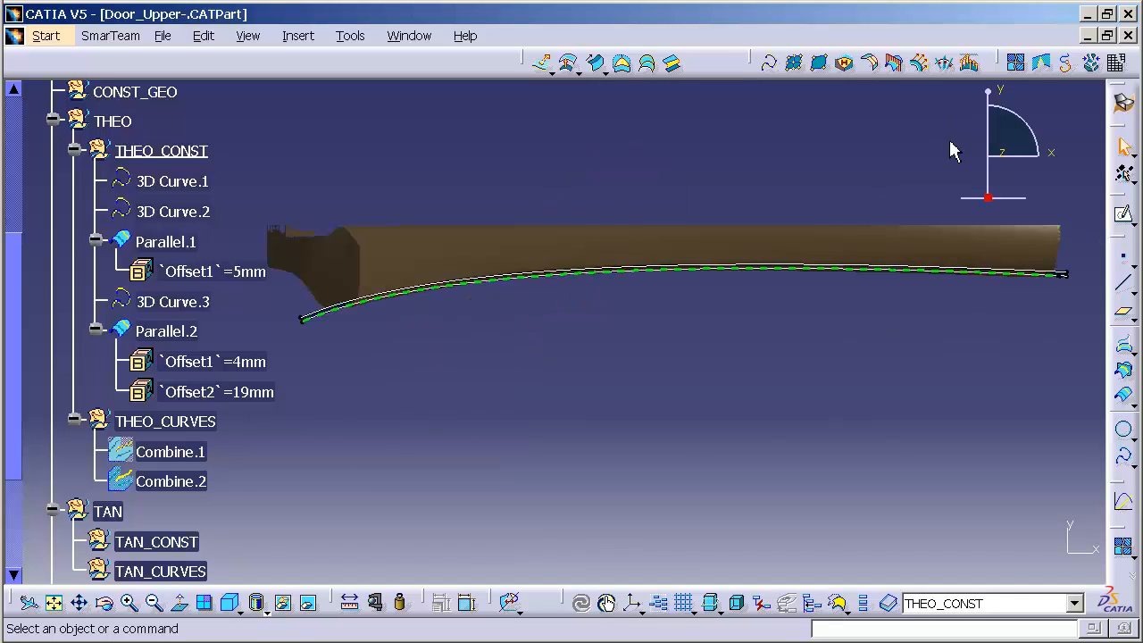
{"action": "mouse_move", "coordinate": [623, 413]}
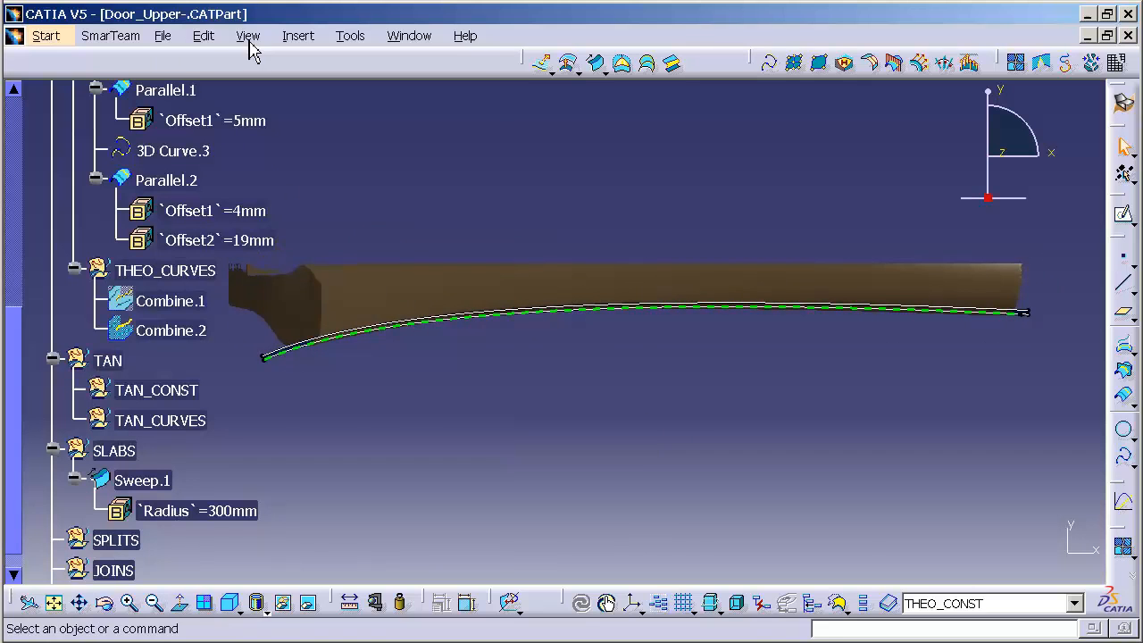
Move the light source in View > Lighting so the door mesh shades brighter
{"action": "left_click", "coordinate": [247, 36]}
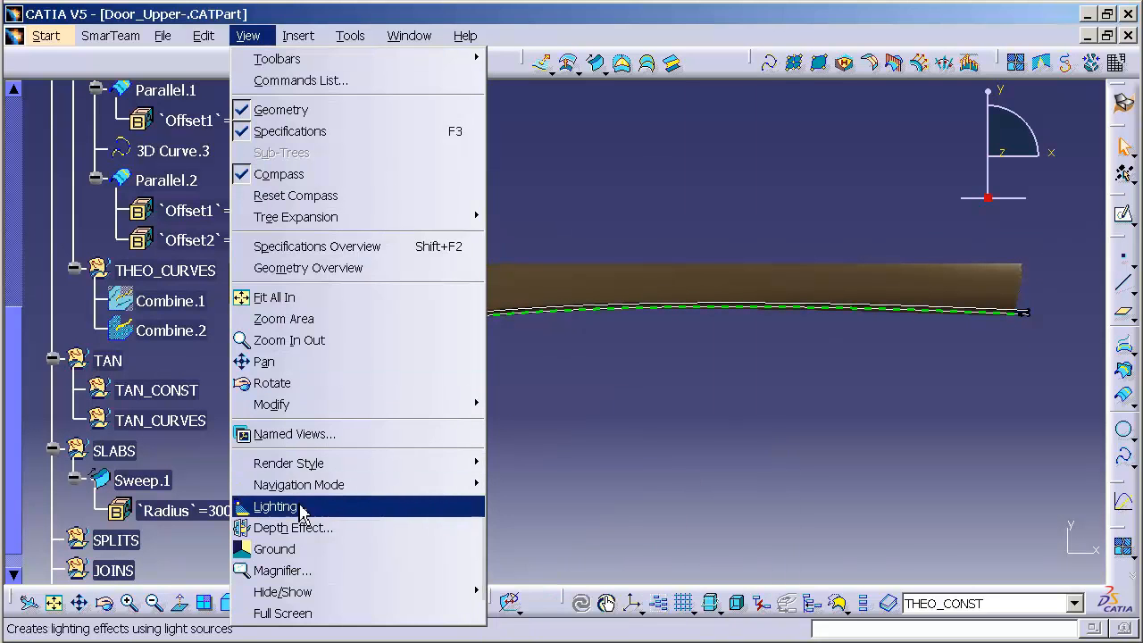
{"action": "left_click", "coordinate": [275, 507]}
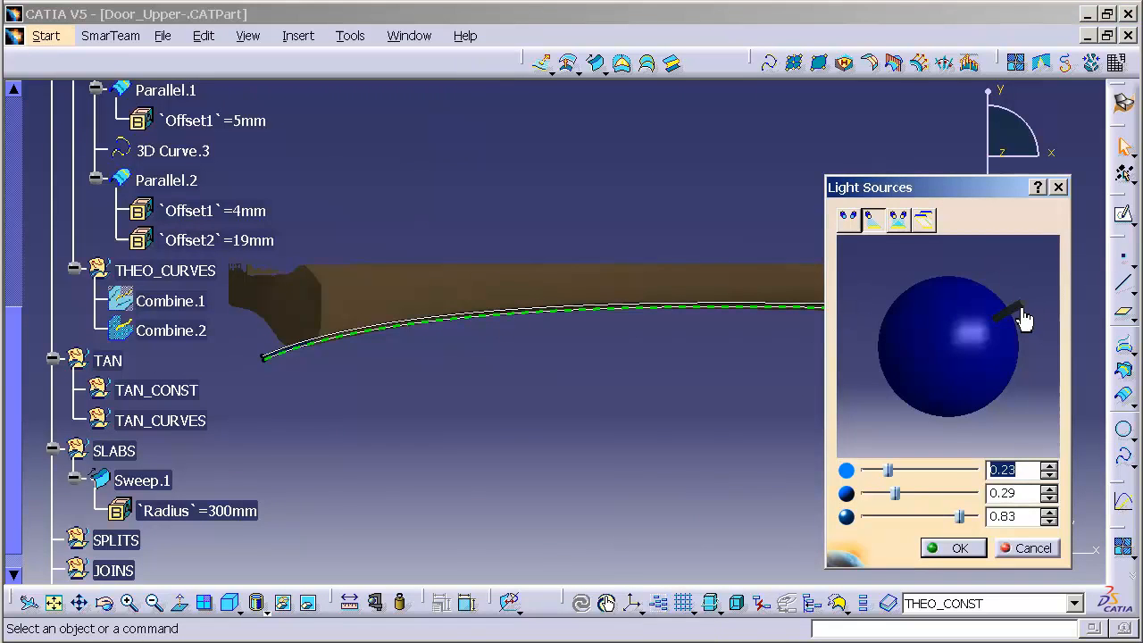
{"action": "left_click_drag", "start_coordinate": [1022, 318], "coordinate": [972, 373]}
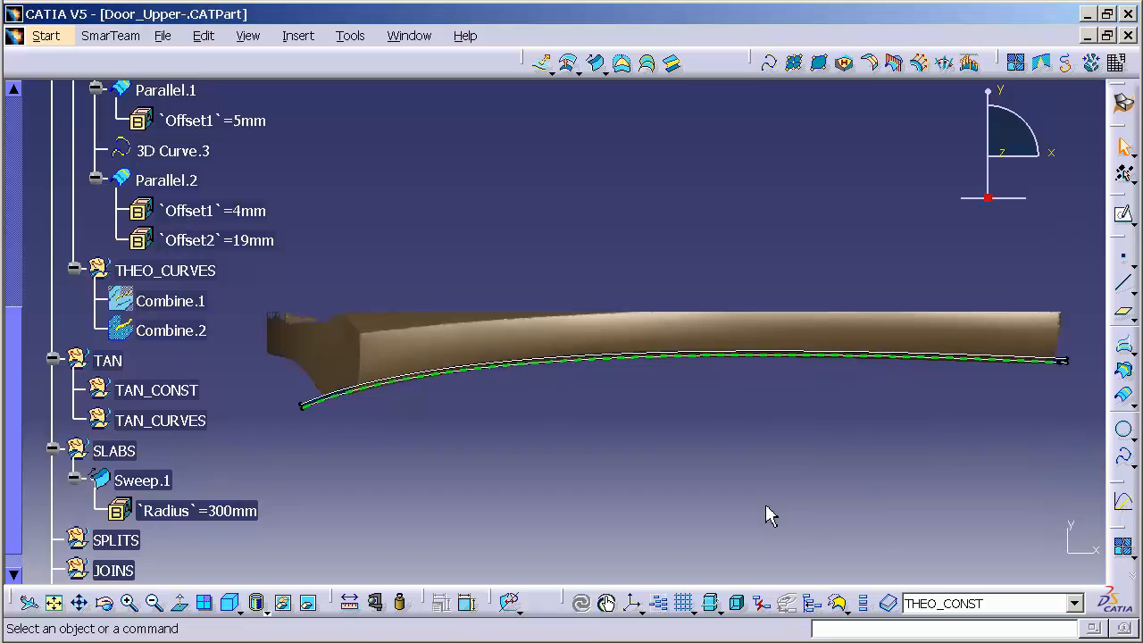
{"action": "mouse_move", "coordinate": [521, 451]}
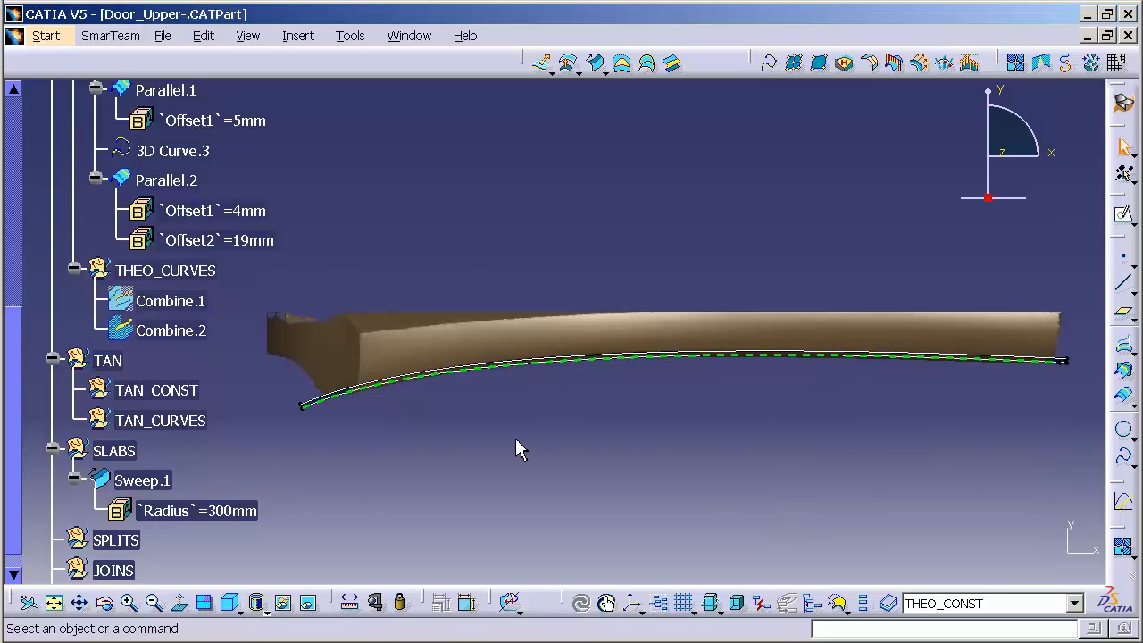
{"action": "mouse_move", "coordinate": [318, 409]}
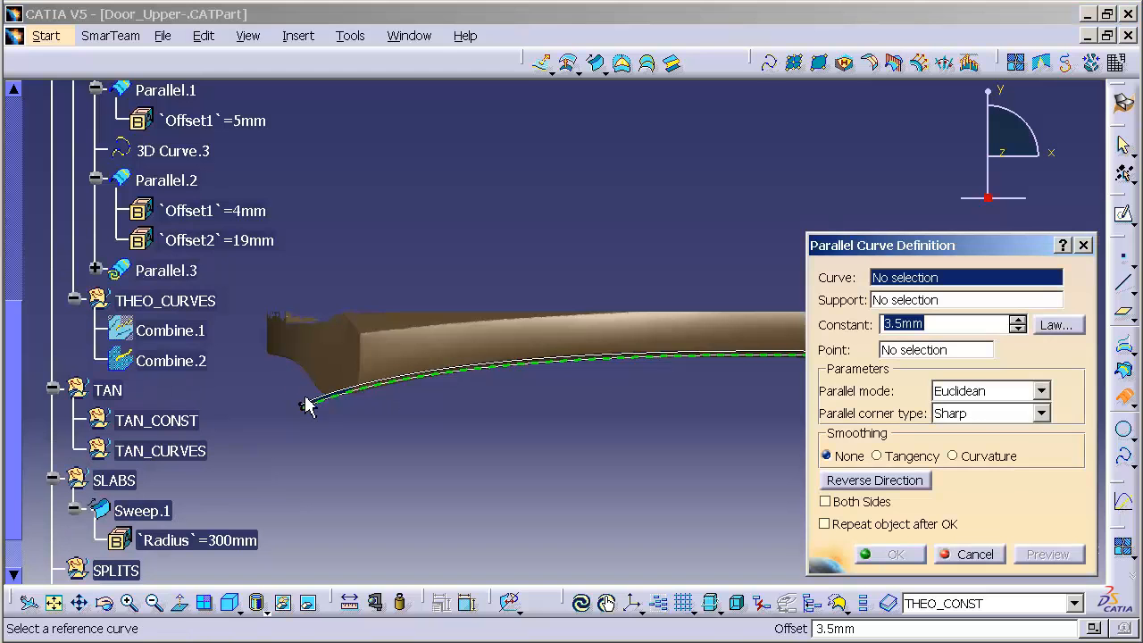
{"action": "mouse_move", "coordinate": [321, 402]}
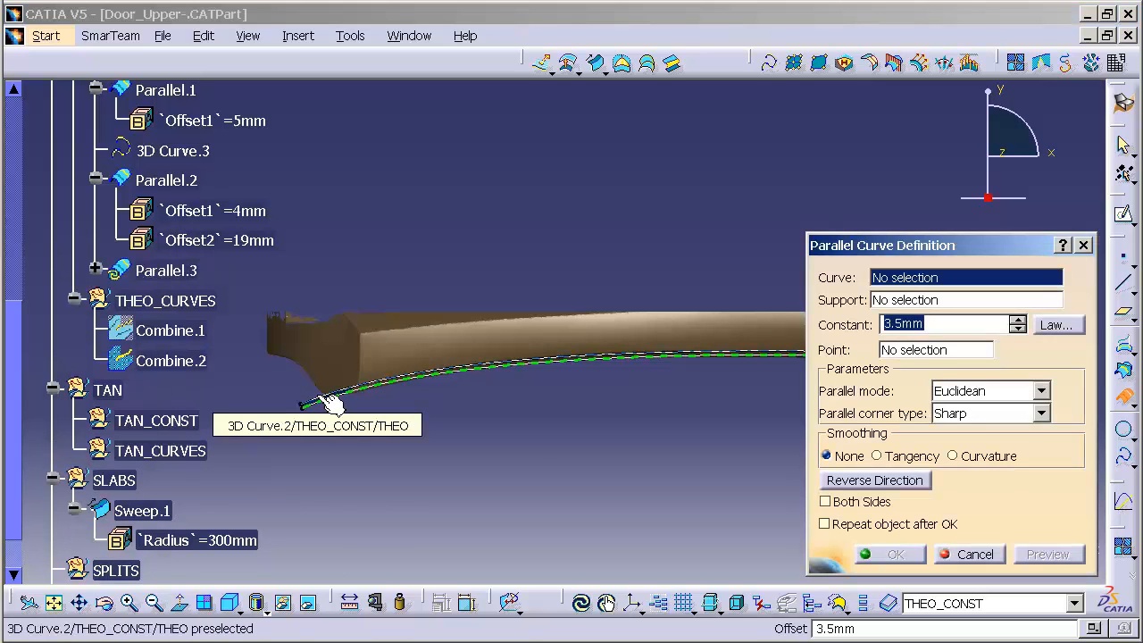
Create Parallel.3 as a 52.5 mm parallel of 3D Curve.2
{"action": "left_click", "coordinate": [313, 402]}
{"action": "type", "text": "52.5"}
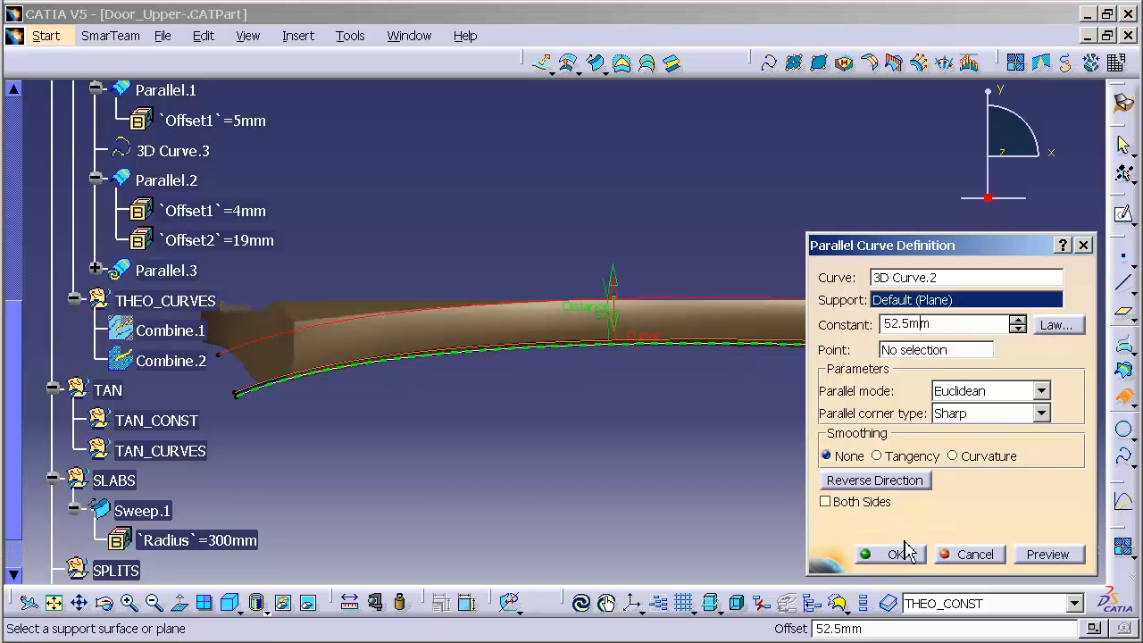
{"action": "left_click", "coordinate": [897, 554]}
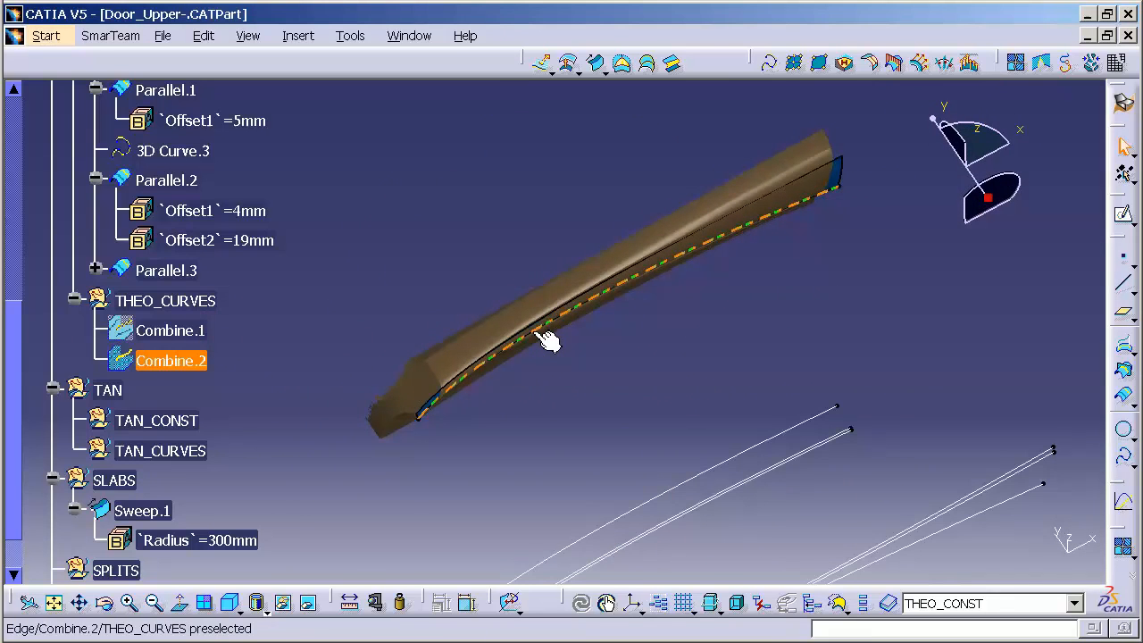
Make THEO_CURVES current and begin Combine.3 from the first picked curve
{"action": "left_click", "coordinate": [164, 300]}
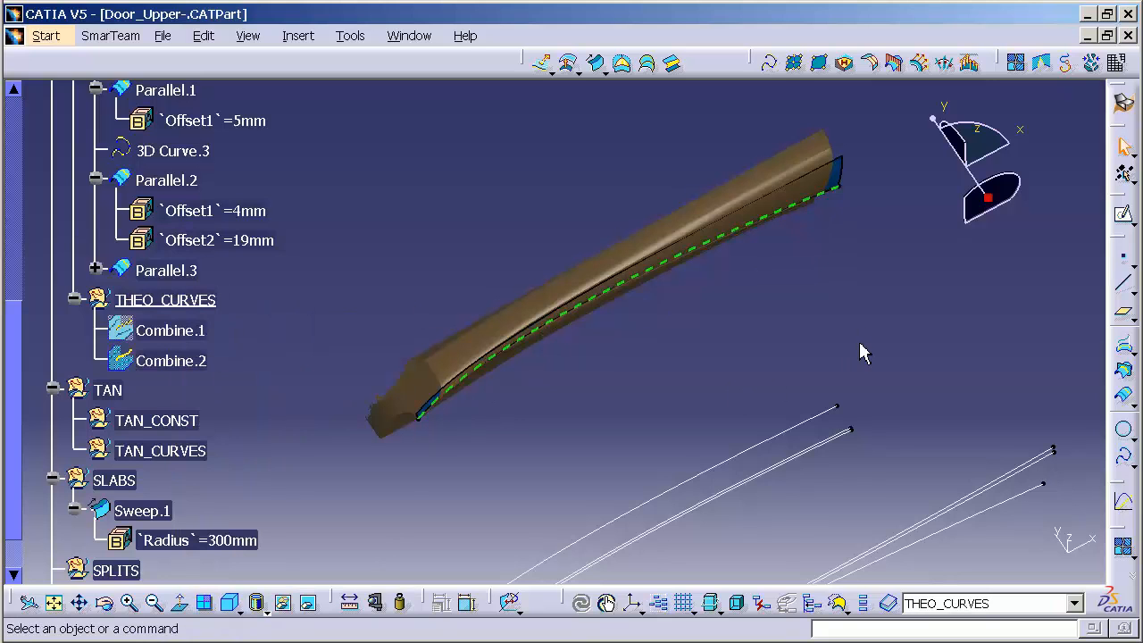
{"action": "mouse_move", "coordinate": [1103, 389]}
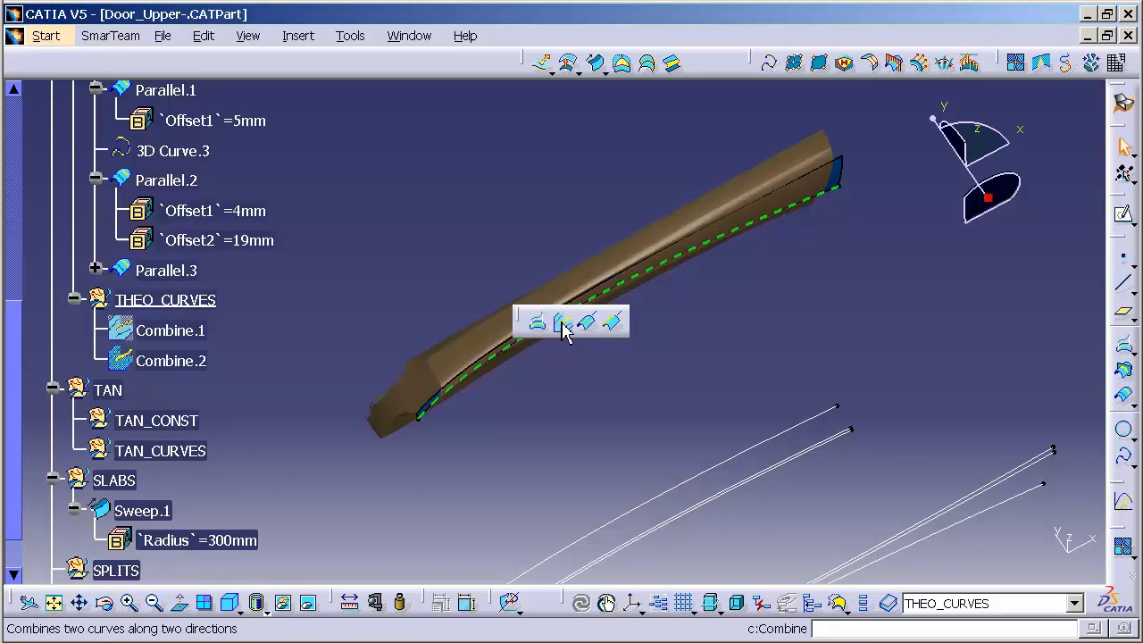
{"action": "left_click", "coordinate": [563, 322]}
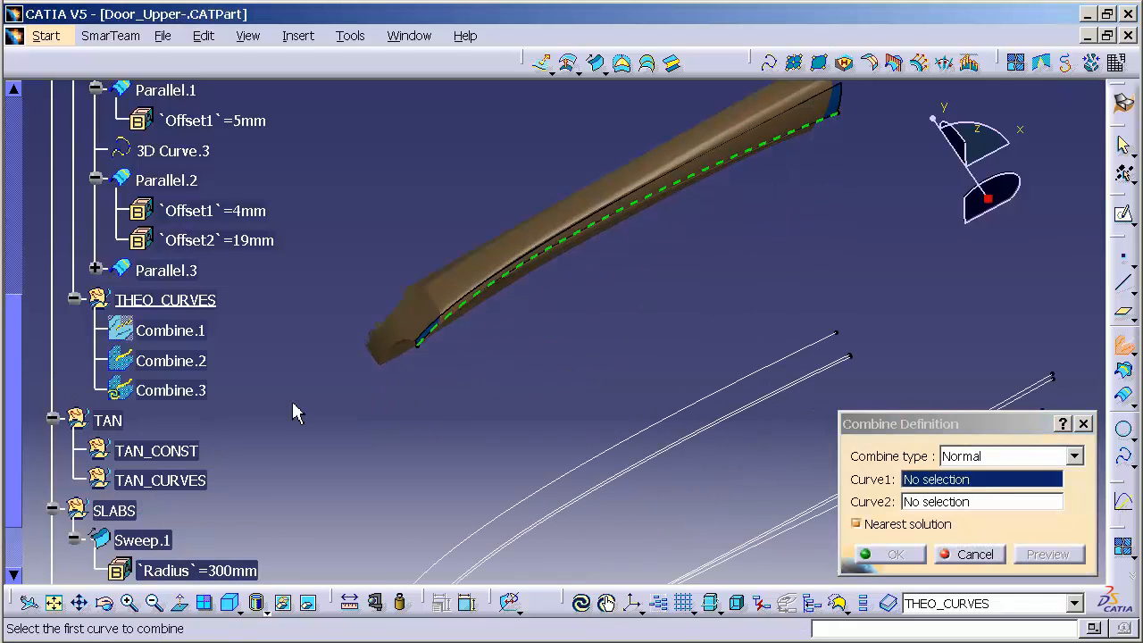
{"action": "left_click", "coordinate": [167, 179]}
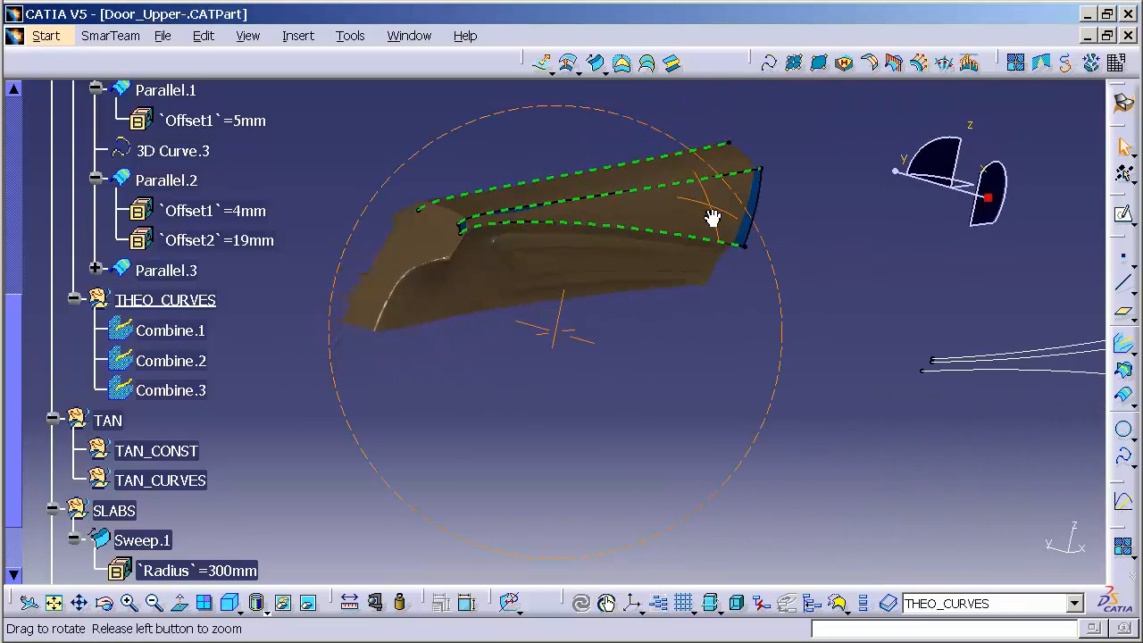
Rotate to see the curves and make SLABS the work object
{"action": "left_click_drag", "start_coordinate": [714, 218], "coordinate": [741, 346]}
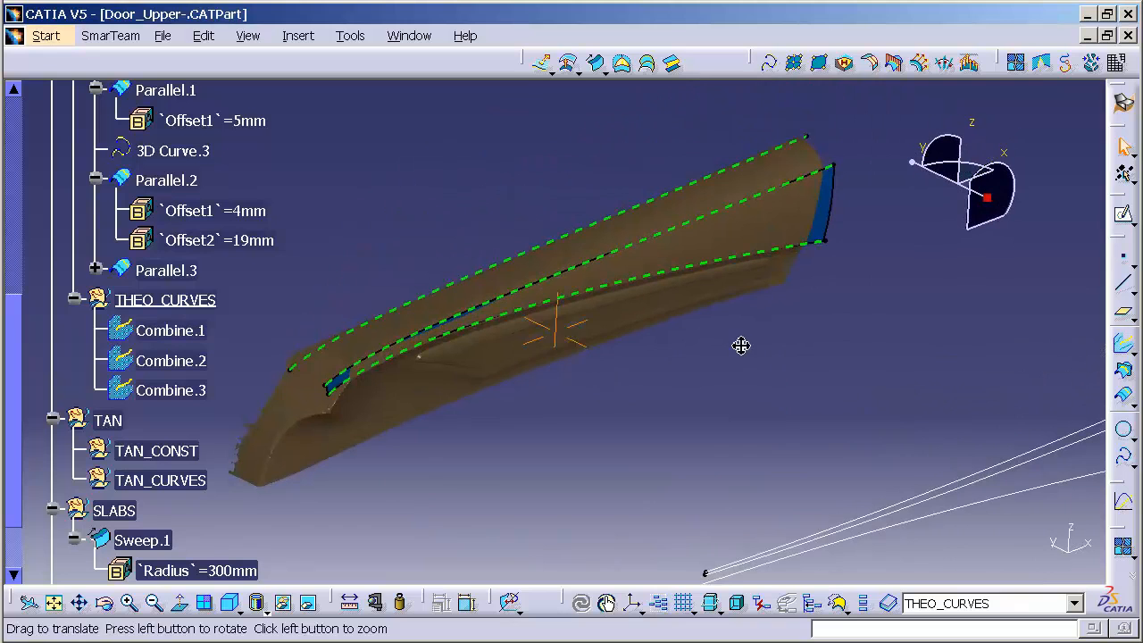
{"action": "mouse_move", "coordinate": [836, 224]}
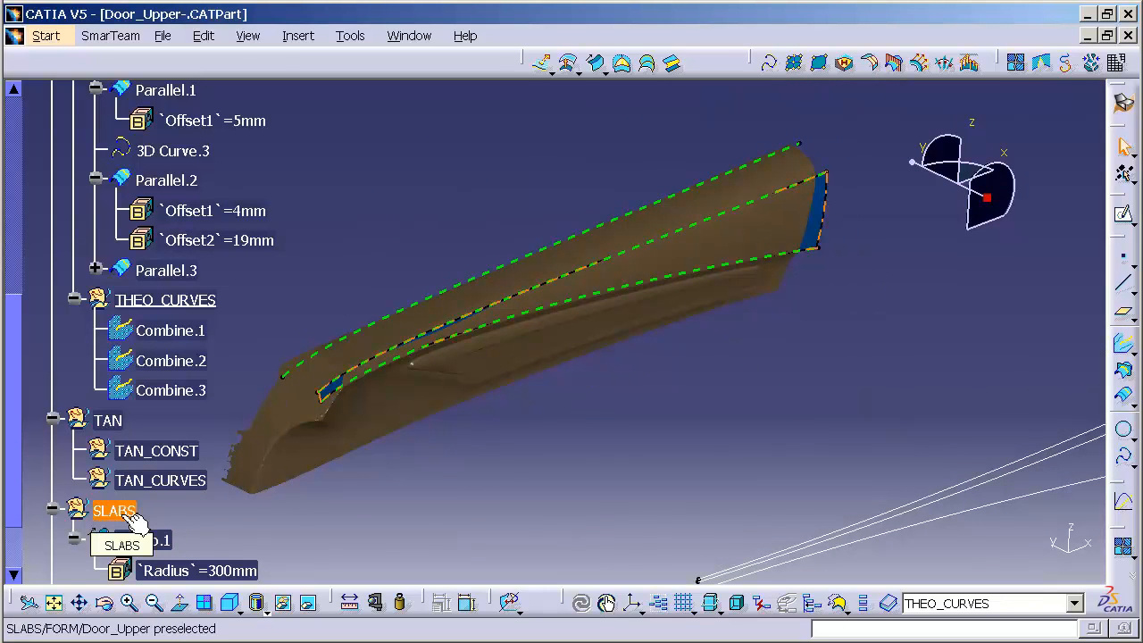
{"action": "right_click", "coordinate": [114, 511]}
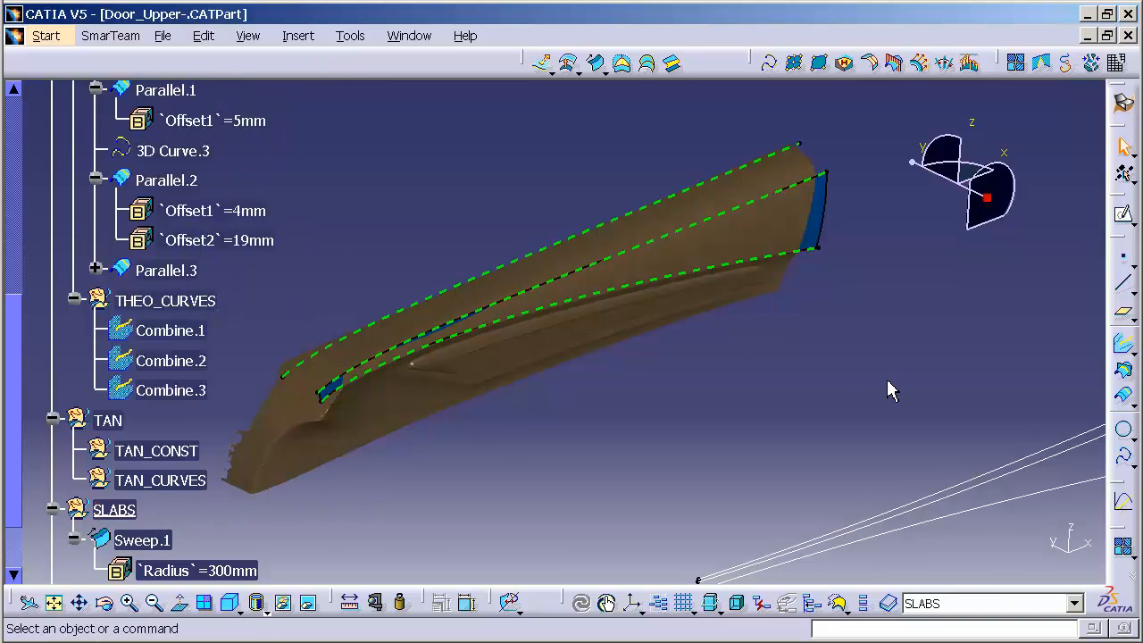
{"action": "mouse_move", "coordinate": [970, 411]}
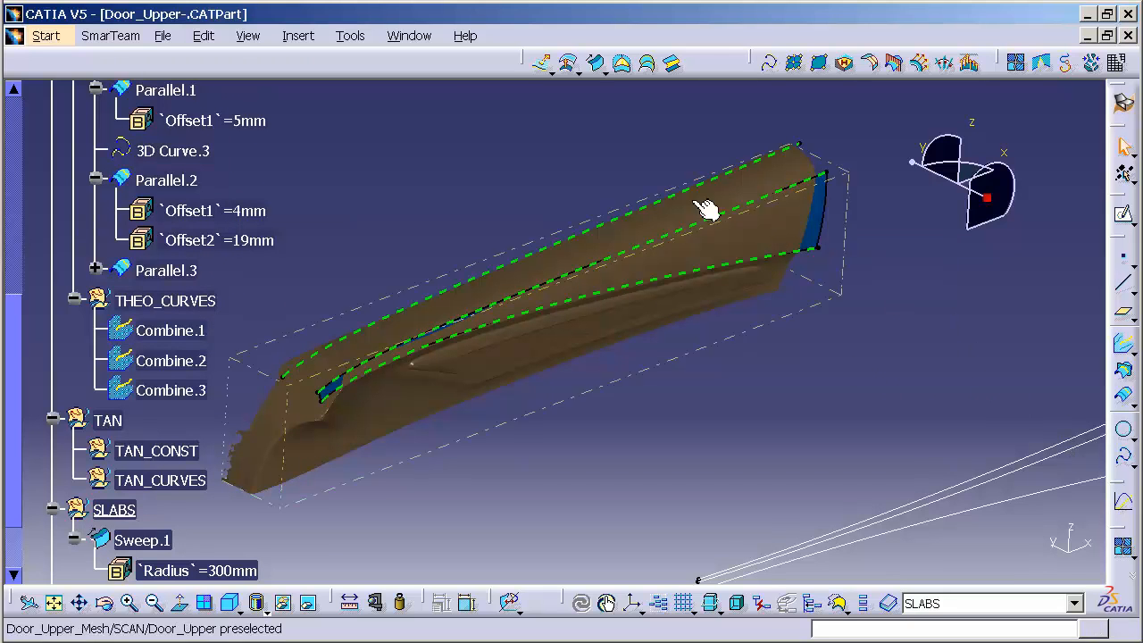
{"action": "mouse_move", "coordinate": [597, 63]}
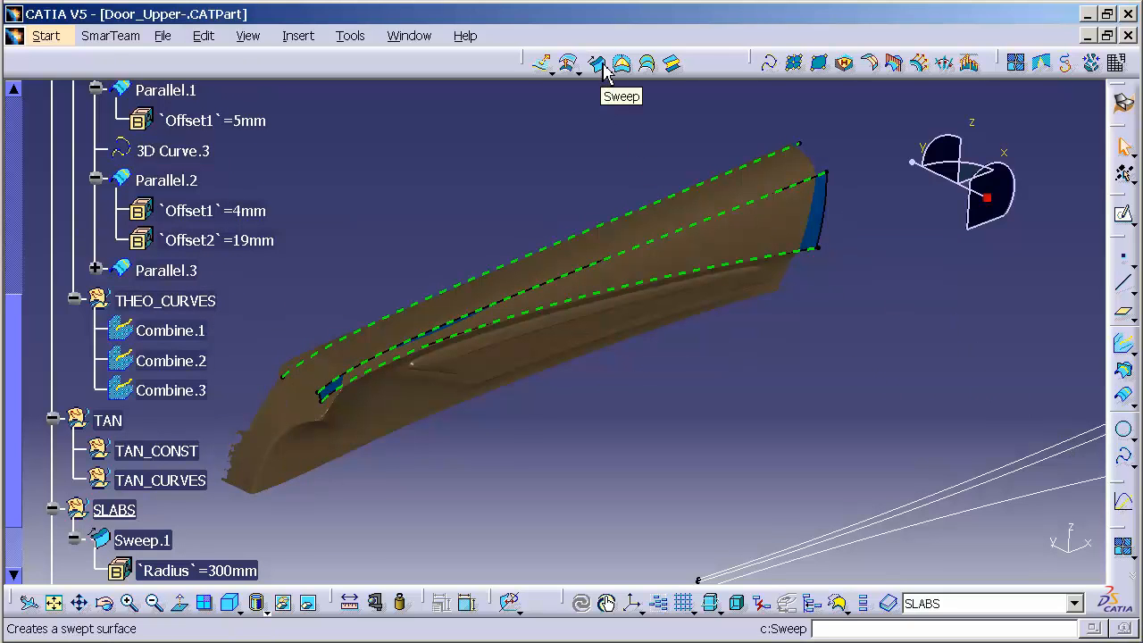
Set up a two-guides-and-radius circle sweep on Combine.1 and Combine.3 with spine Parallel.2
{"action": "left_click", "coordinate": [597, 63]}
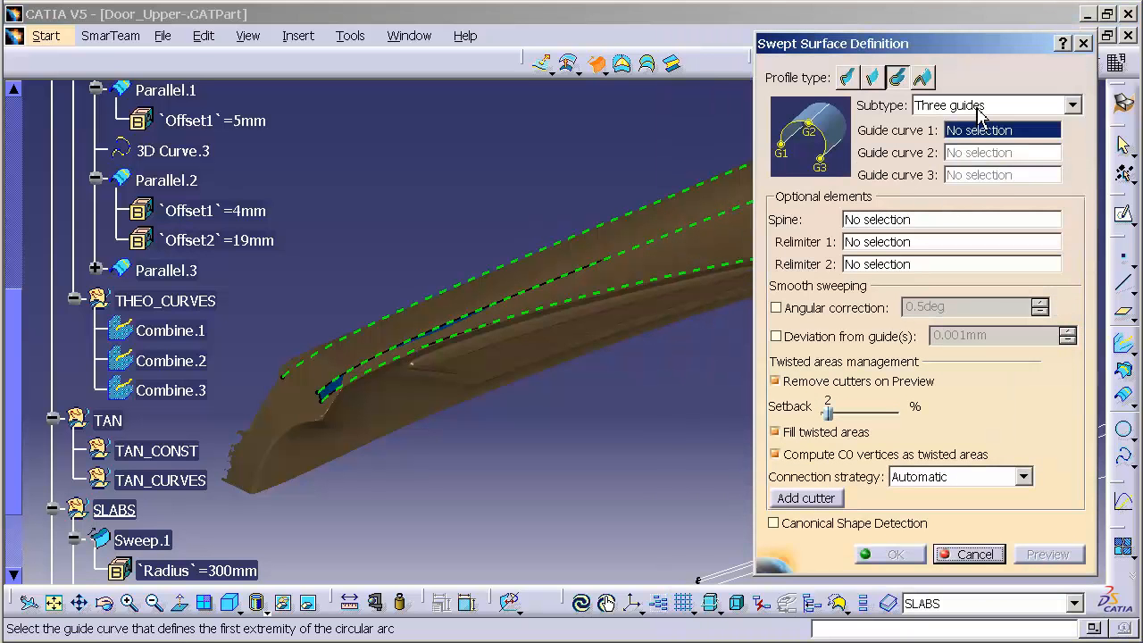
{"action": "left_click", "coordinate": [982, 105]}
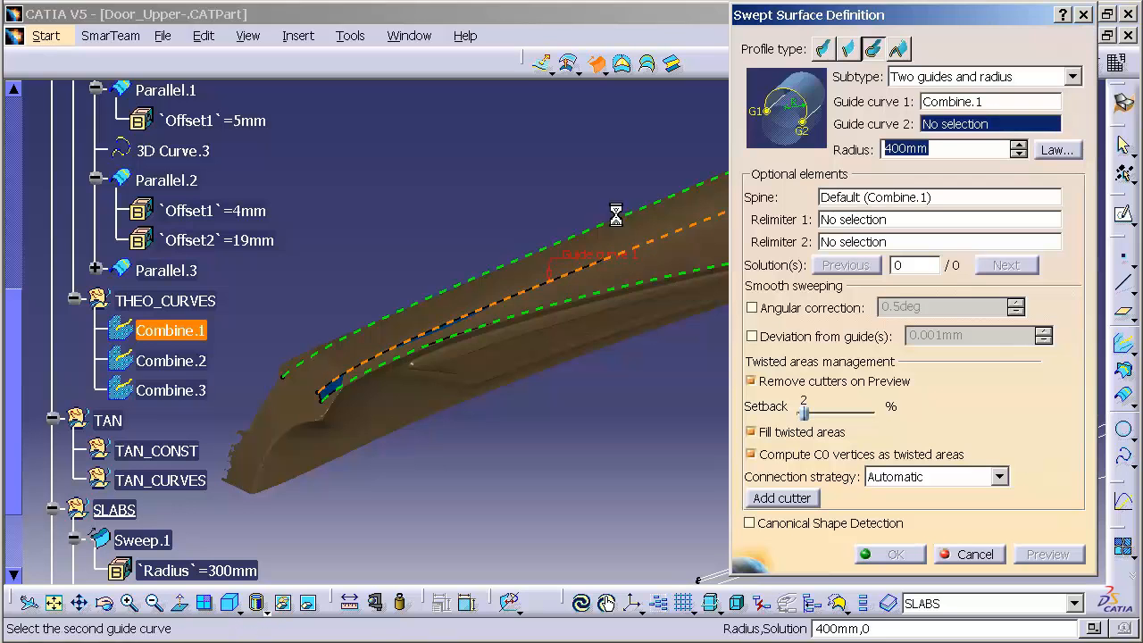
{"action": "left_click", "coordinate": [171, 390]}
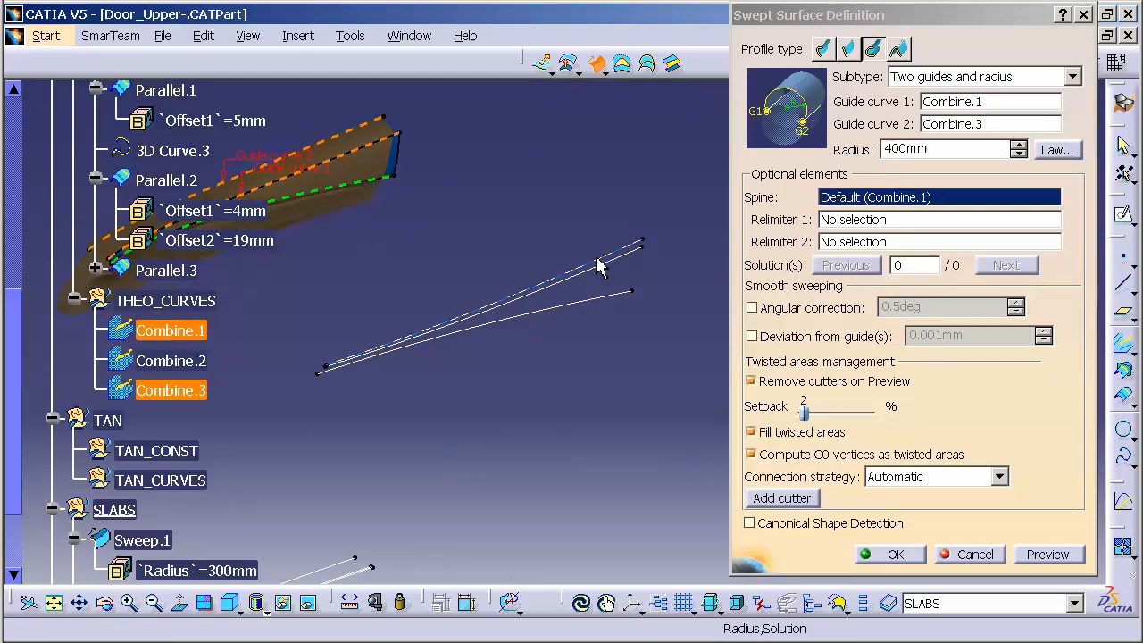
{"action": "left_click", "coordinate": [166, 178]}
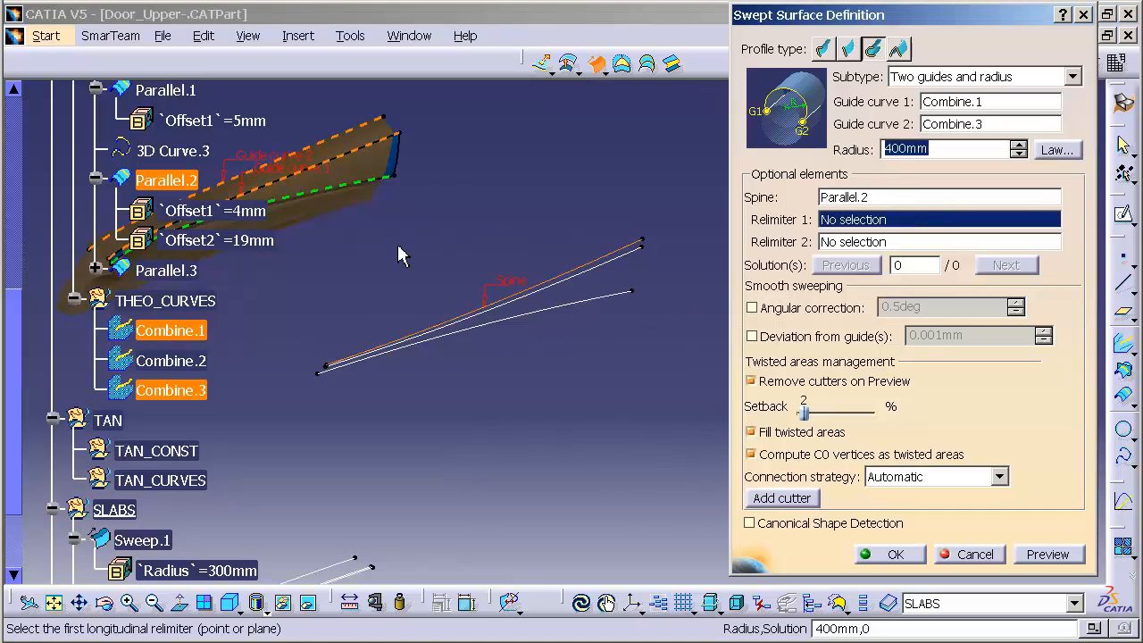
Preview, take the next solution and confirm Sweep.1 with a 200 mm radius
{"action": "left_click", "coordinate": [1048, 554]}
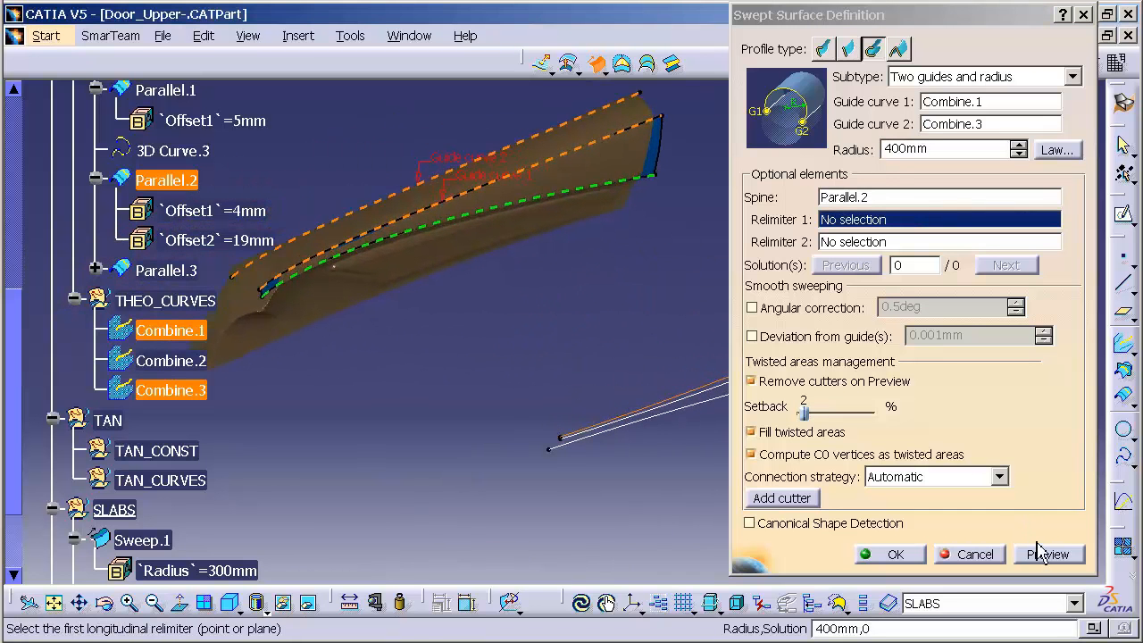
{"action": "left_click", "coordinate": [1050, 554]}
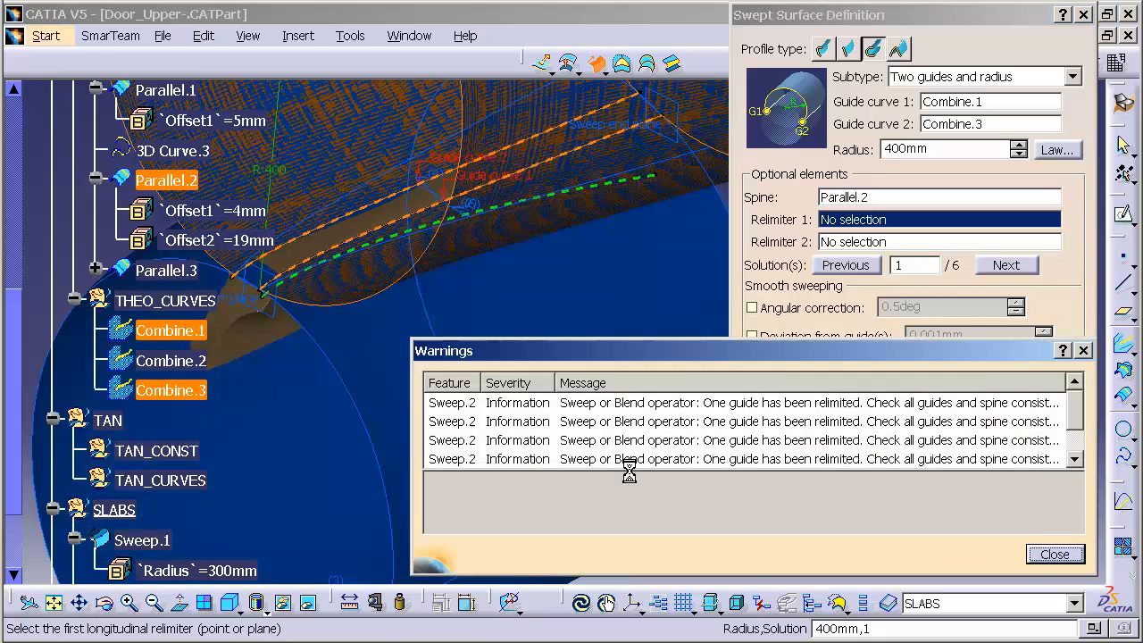
{"action": "mouse_move", "coordinate": [1070, 293]}
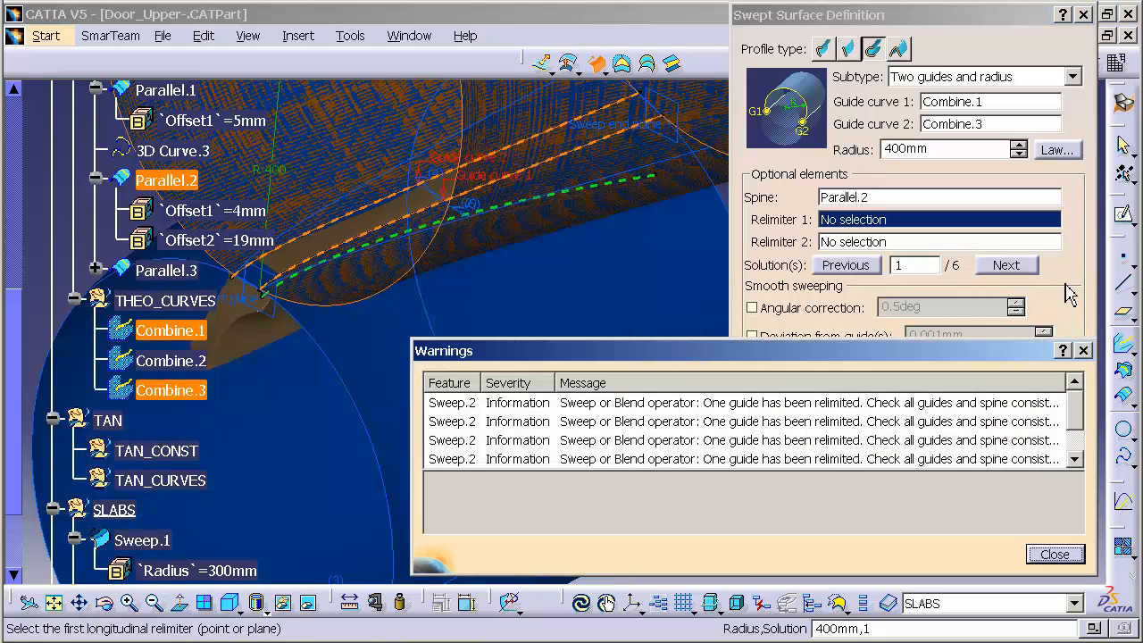
{"action": "left_click", "coordinate": [1007, 264]}
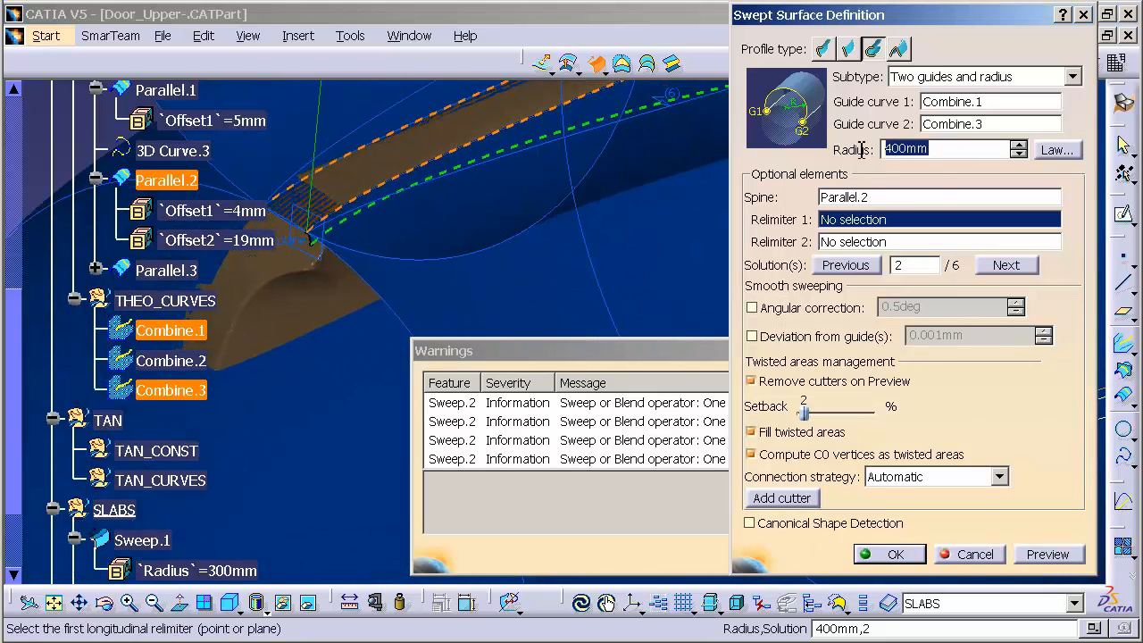
{"action": "type", "text": "200"}
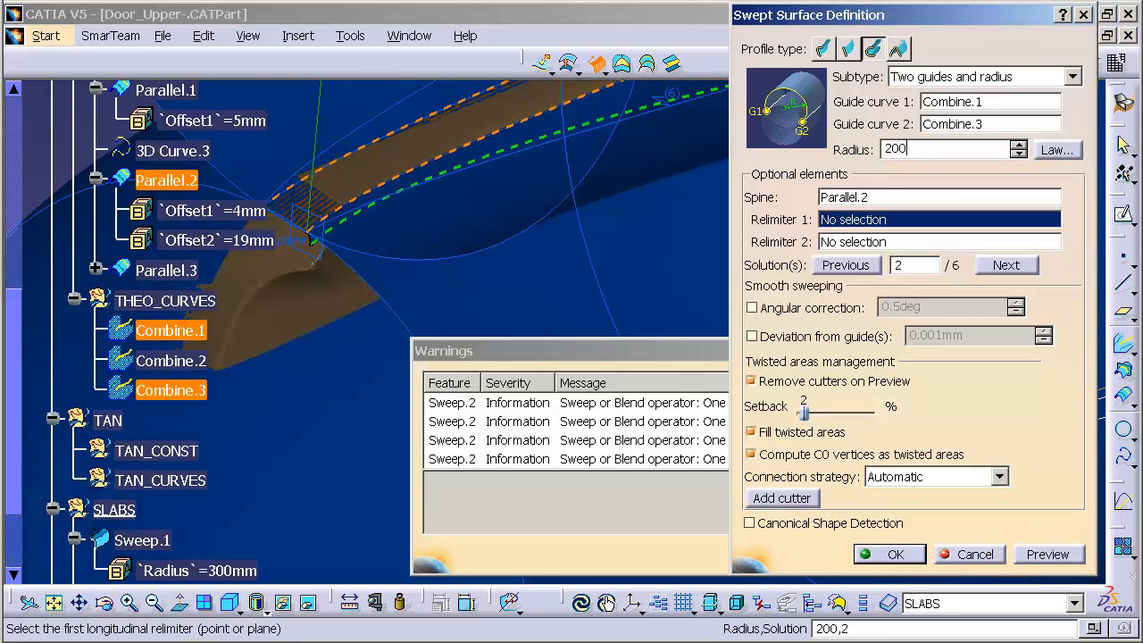
{"action": "left_click", "coordinate": [890, 554]}
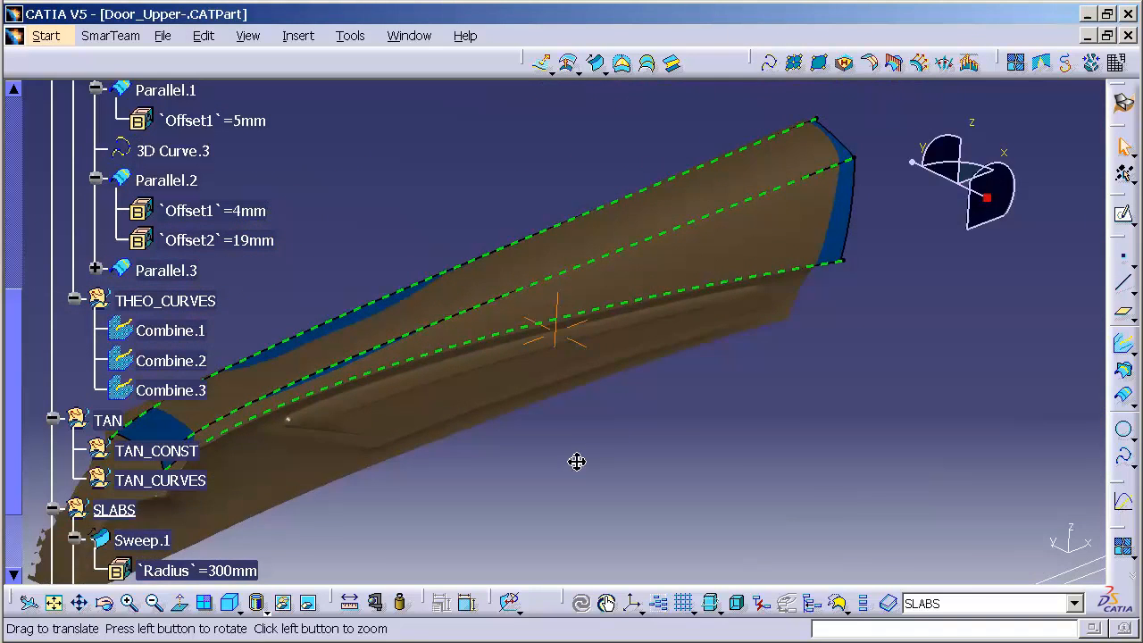
{"action": "left_click_drag", "start_coordinate": [575, 460], "coordinate": [597, 370]}
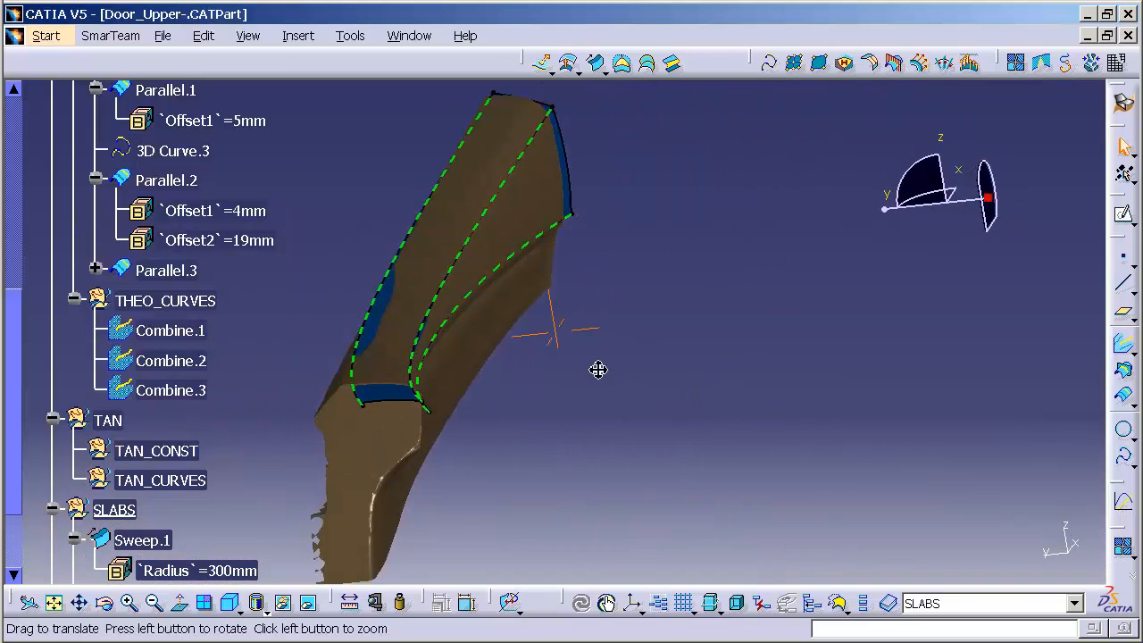
{"action": "left_click_drag", "start_coordinate": [597, 369], "coordinate": [580, 300]}
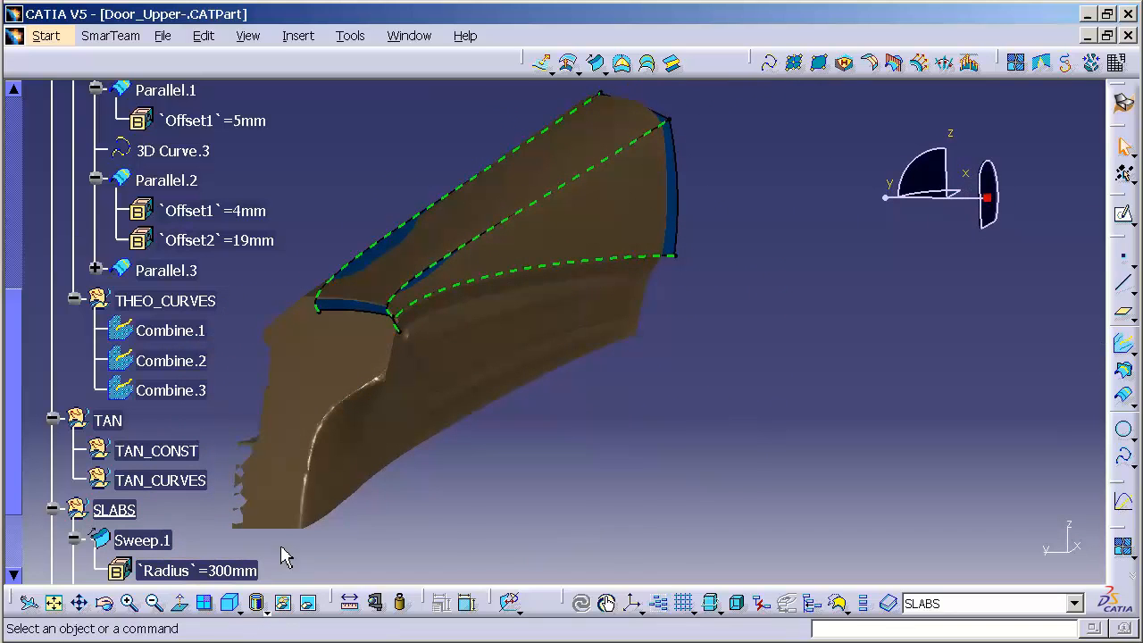
{"action": "double_click", "coordinate": [197, 572]}
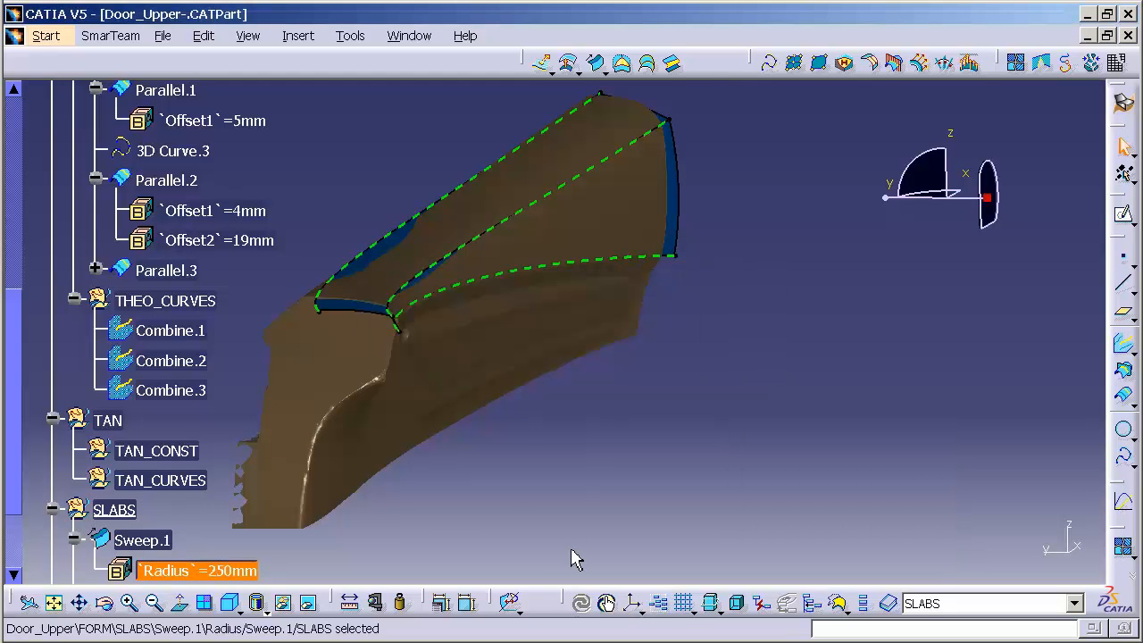
Change Sweep.1's Radius parameter from 300 mm to 200 mm
{"action": "double_click", "coordinate": [197, 571]}
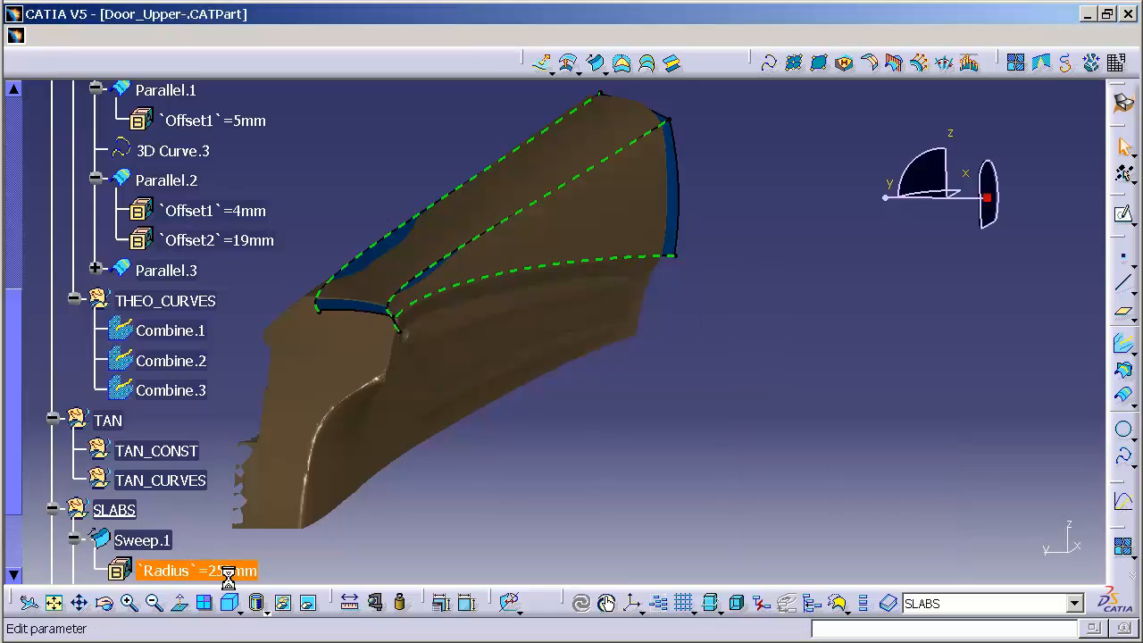
{"action": "double_click", "coordinate": [197, 572]}
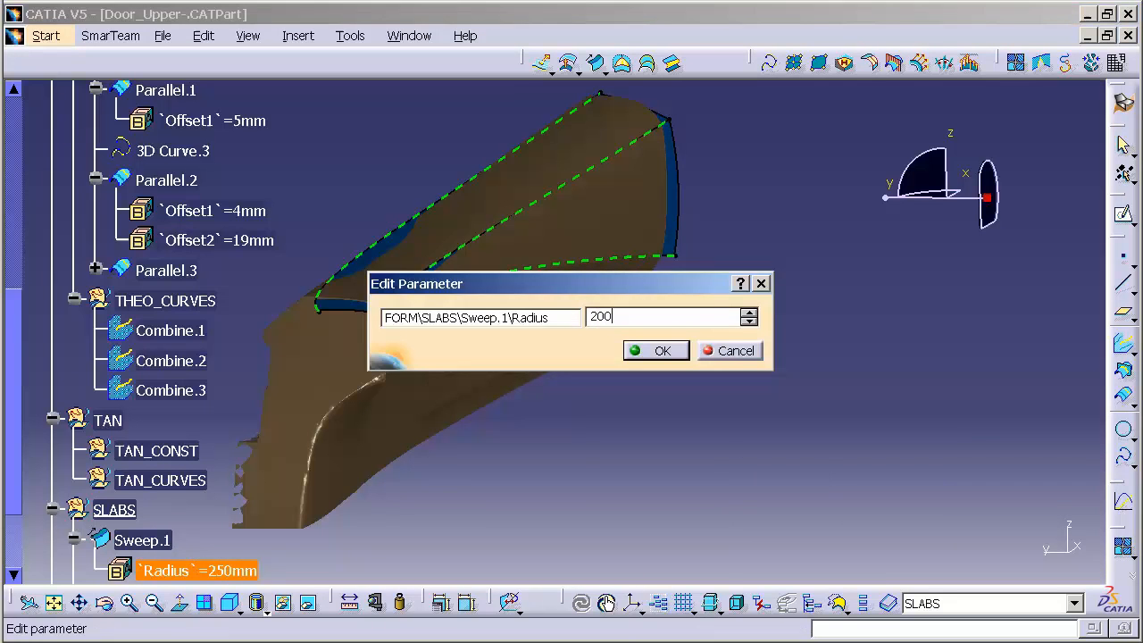
{"action": "left_click", "coordinate": [661, 350]}
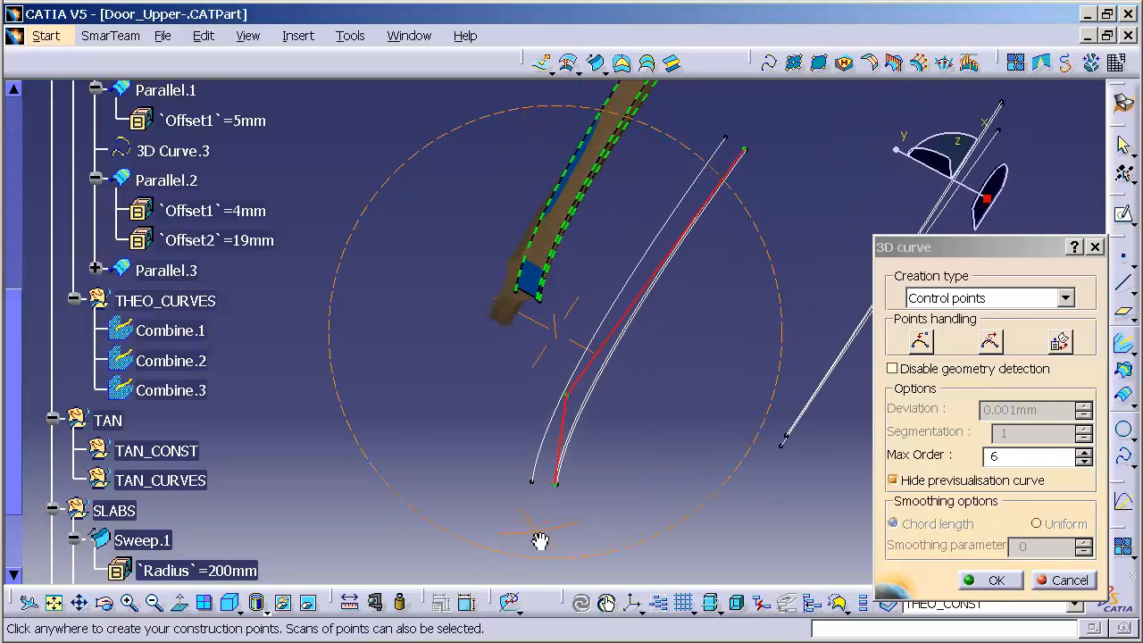
{"action": "left_click_drag", "start_coordinate": [539, 539], "coordinate": [568, 390]}
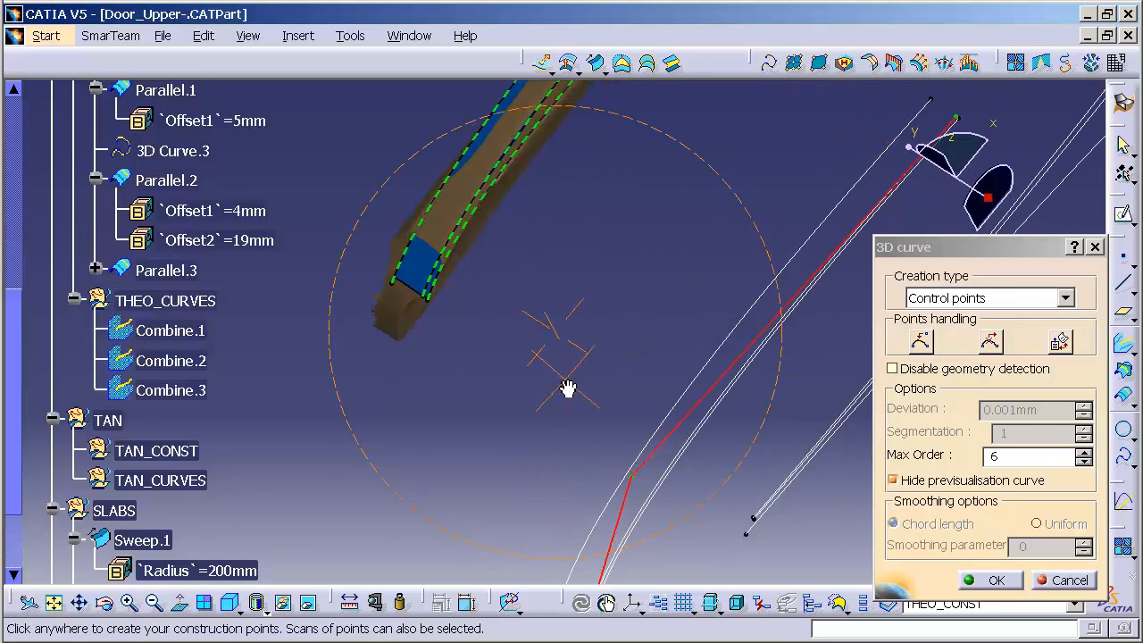
{"action": "right_click", "coordinate": [965, 169]}
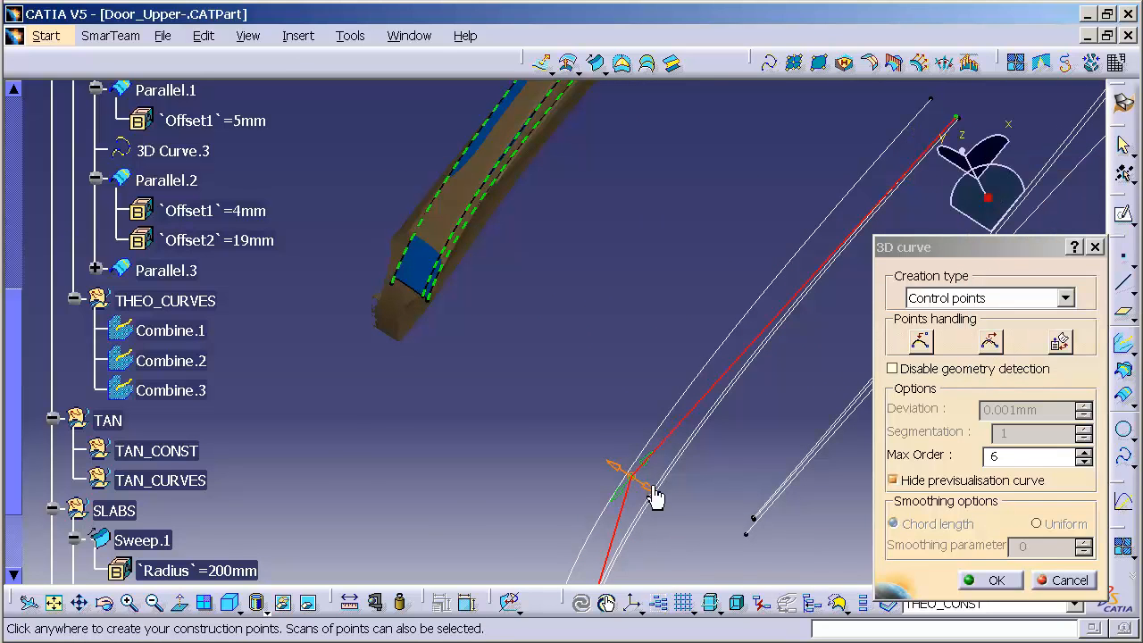
{"action": "mouse_move", "coordinate": [654, 490]}
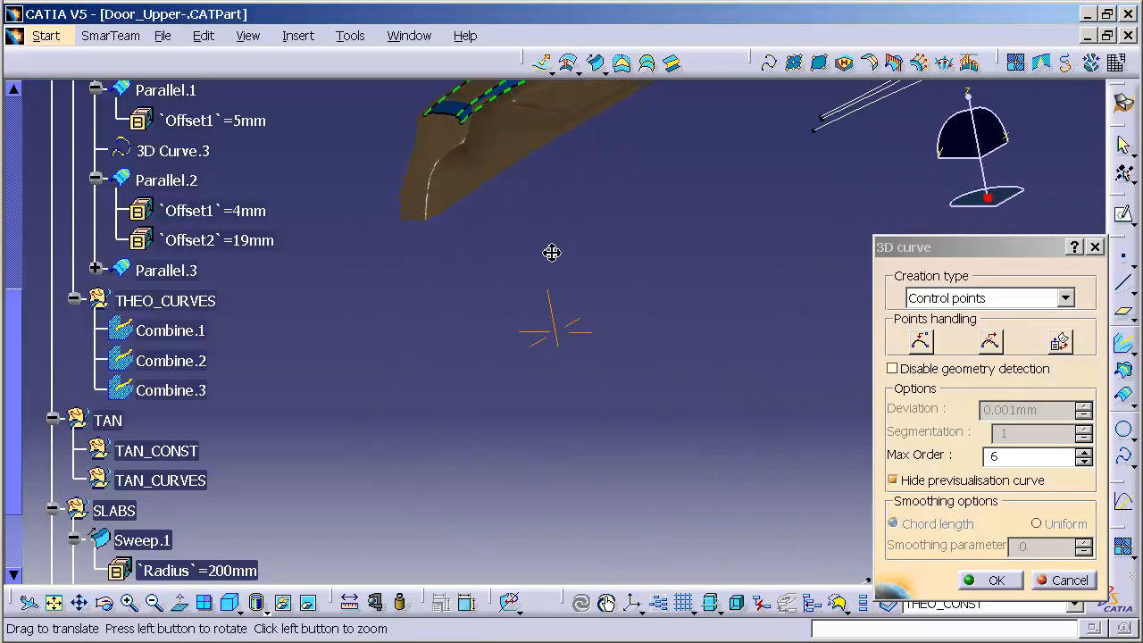
{"action": "left_click_drag", "start_coordinate": [550, 253], "coordinate": [652, 404]}
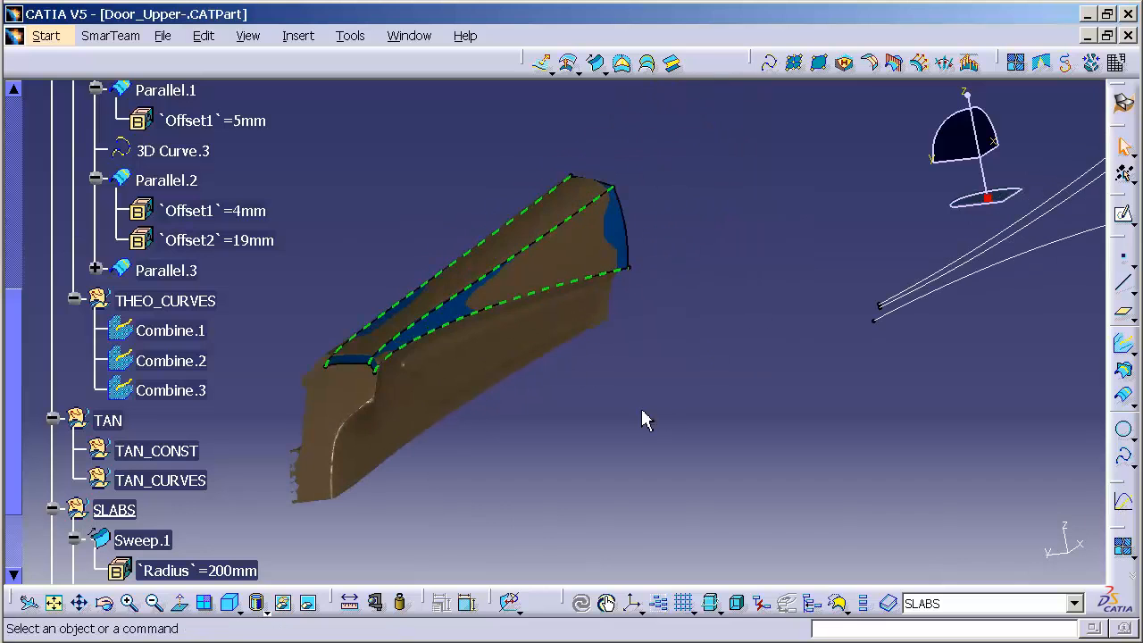
{"action": "mouse_move", "coordinate": [1014, 251]}
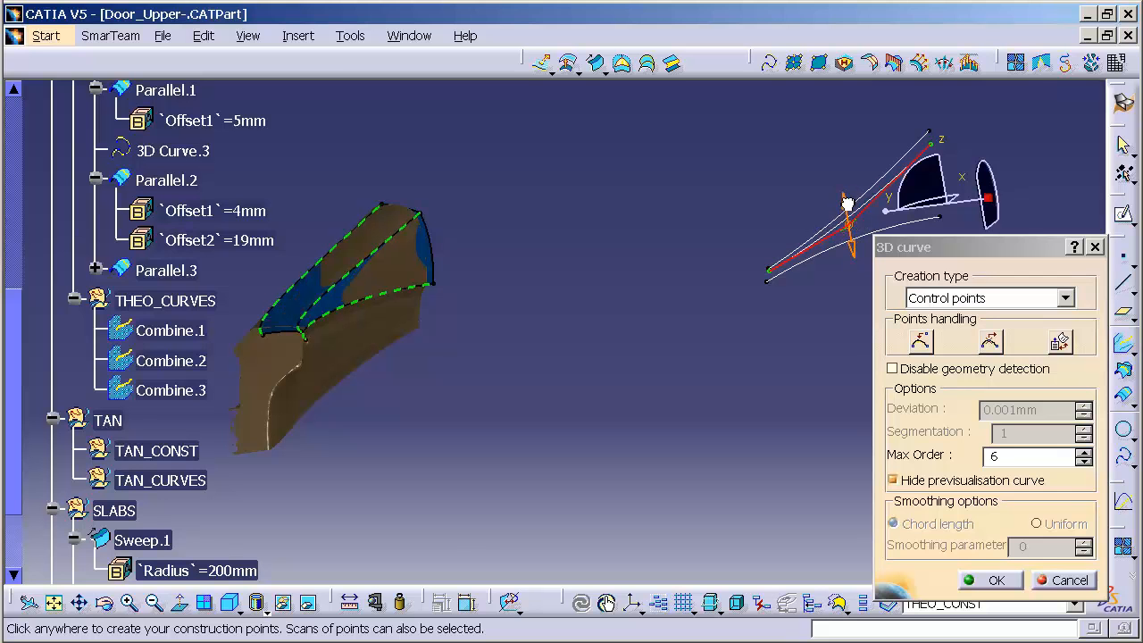
{"action": "left_click", "coordinate": [1068, 578]}
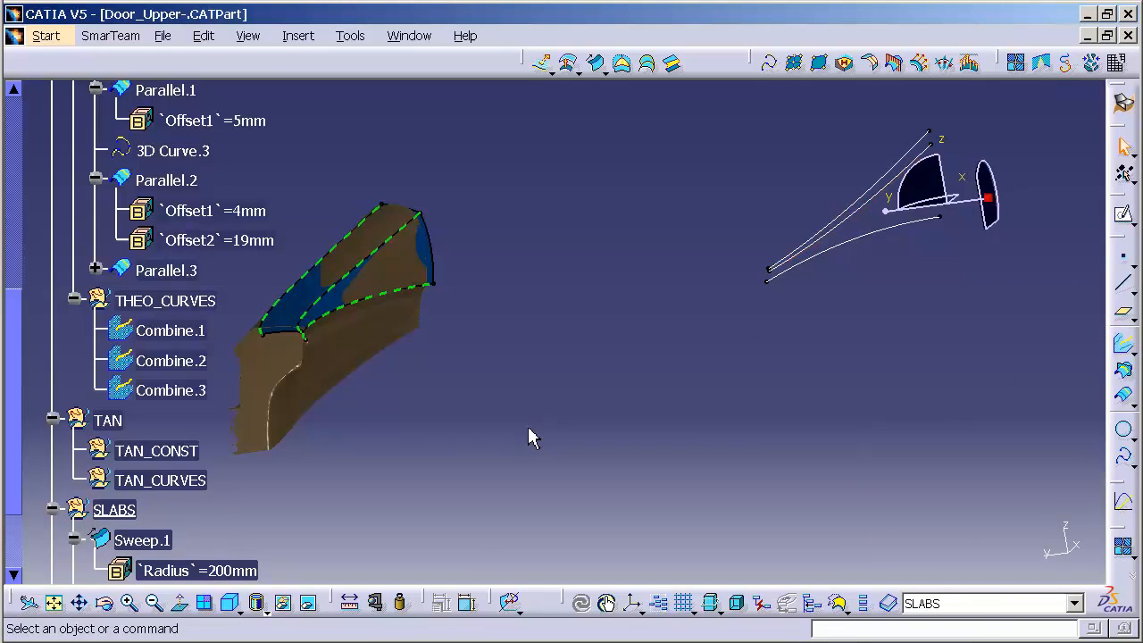
{"action": "left_click_drag", "start_coordinate": [533, 438], "coordinate": [450, 402]}
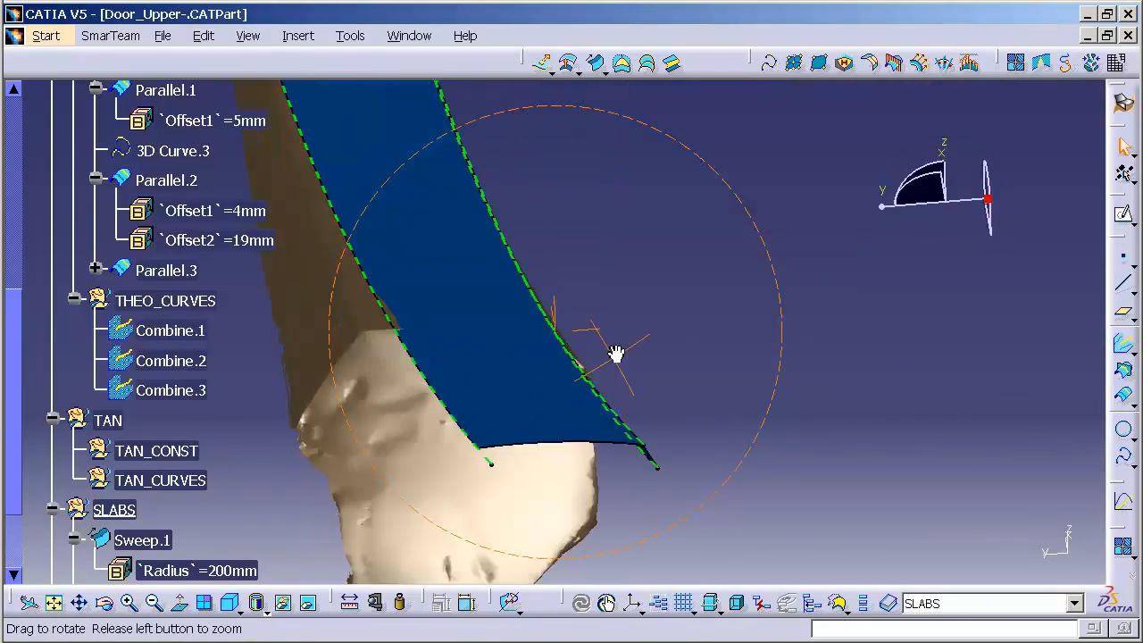
{"action": "left_click_drag", "start_coordinate": [617, 354], "coordinate": [527, 243]}
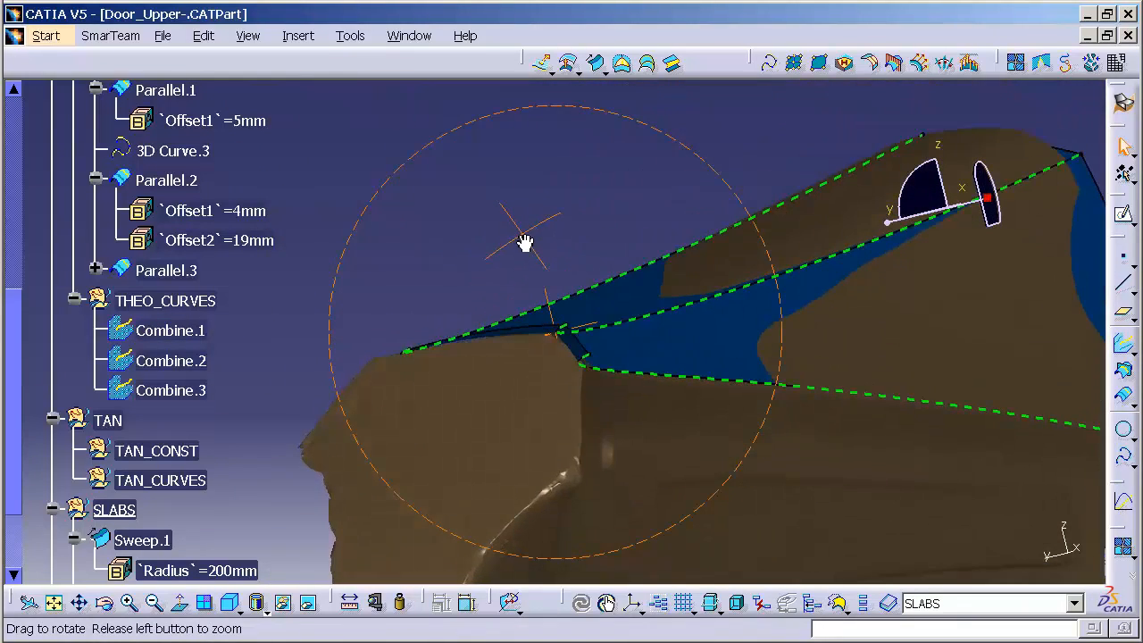
{"action": "left_click_drag", "start_coordinate": [526, 241], "coordinate": [811, 420]}
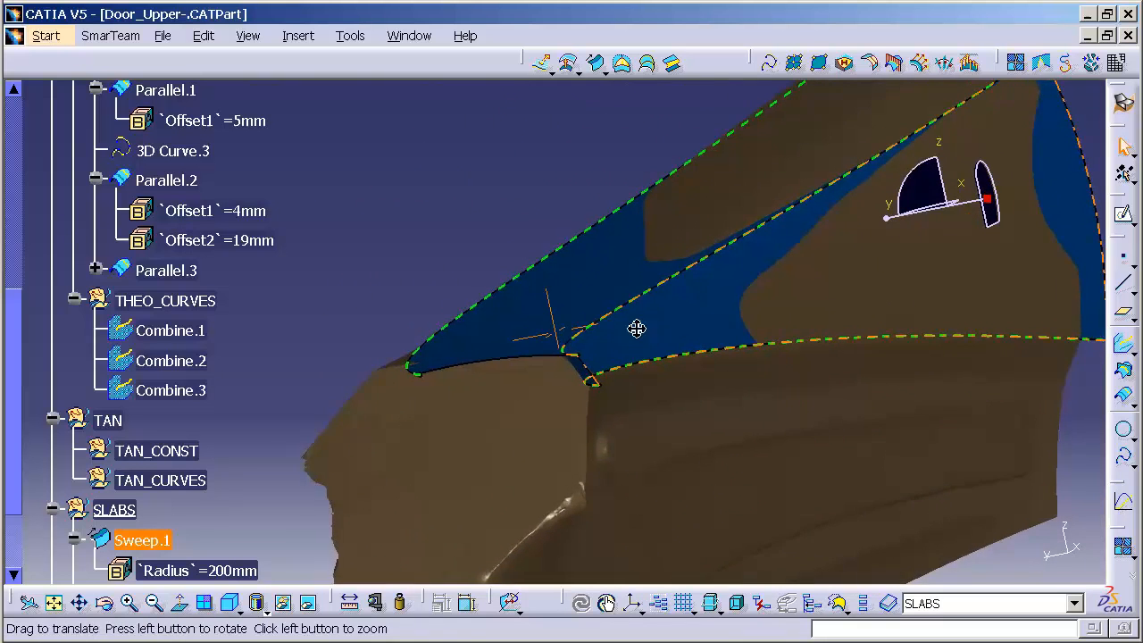
{"action": "left_click_drag", "start_coordinate": [638, 329], "coordinate": [700, 463]}
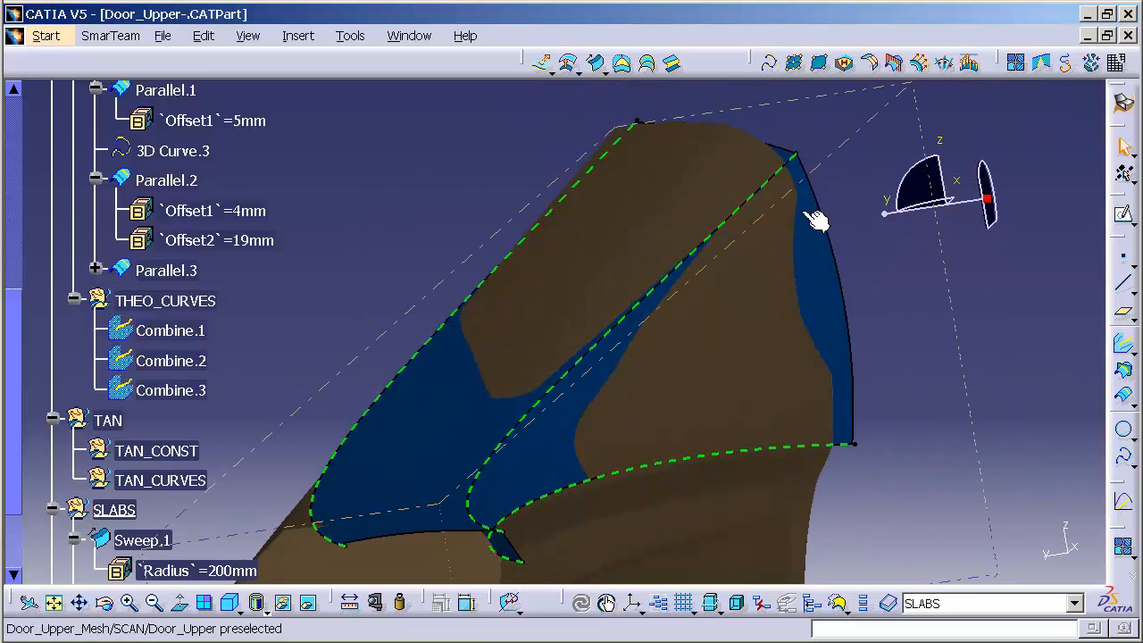
{"action": "left_click_drag", "start_coordinate": [818, 221], "coordinate": [629, 241]}
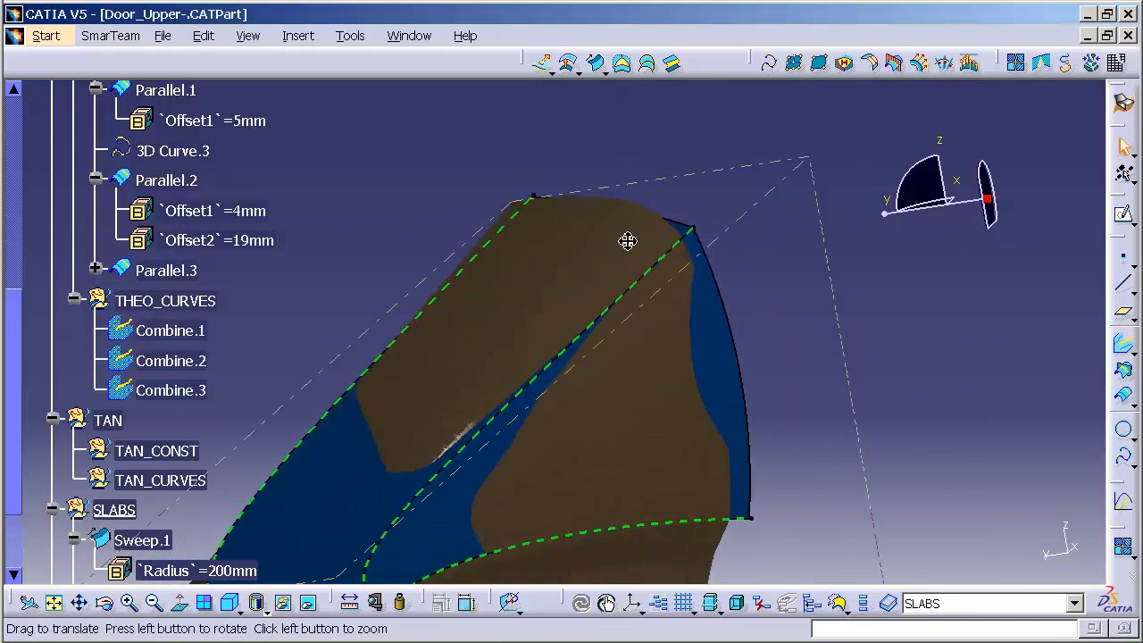
{"action": "left_click_drag", "start_coordinate": [625, 242], "coordinate": [455, 370]}
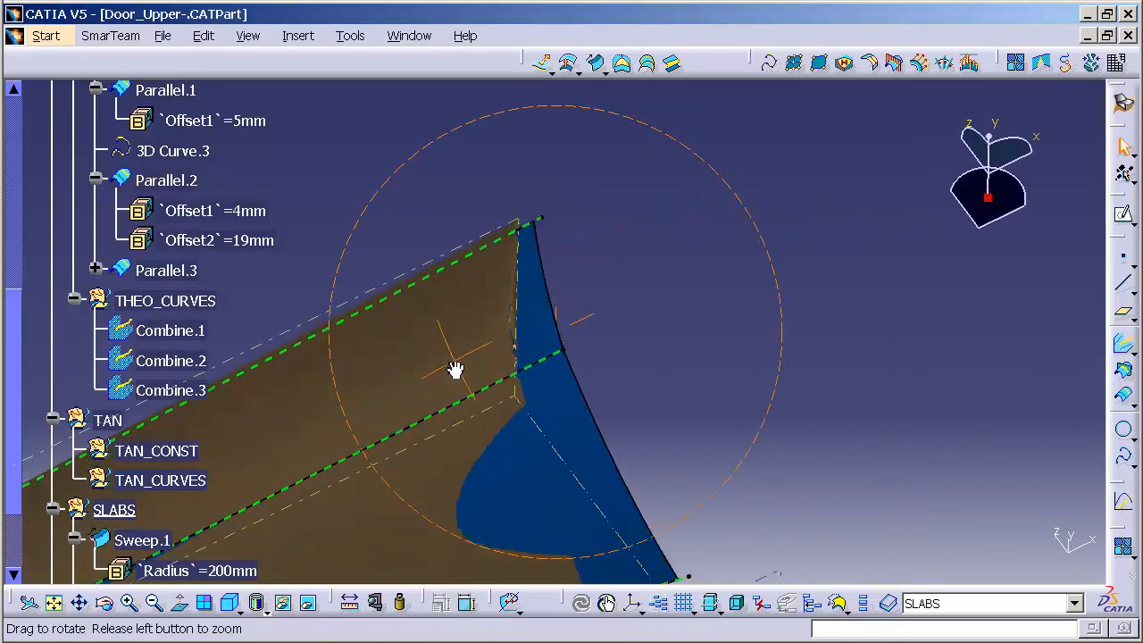
{"action": "left_click_drag", "start_coordinate": [455, 370], "coordinate": [704, 318]}
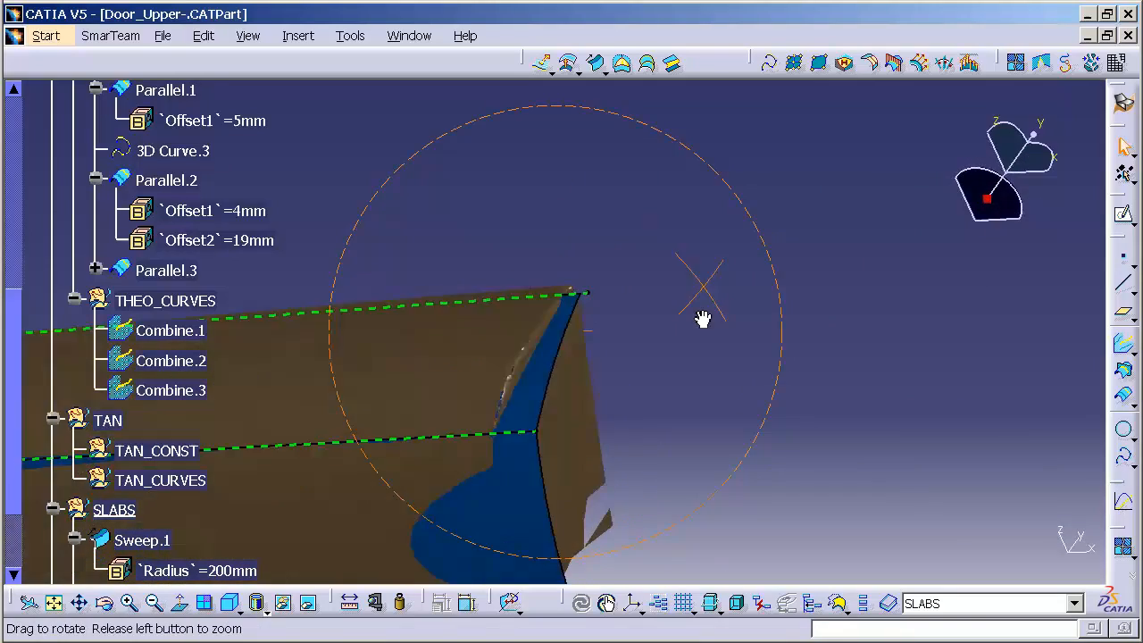
{"action": "left_click_drag", "start_coordinate": [704, 320], "coordinate": [545, 361]}
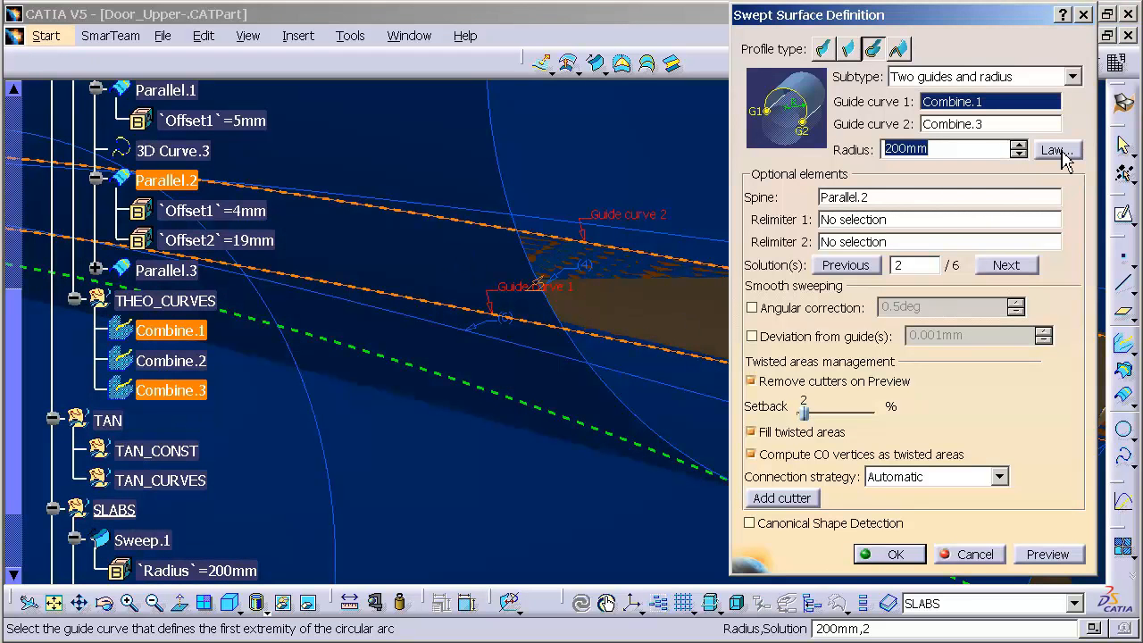
Give Sweep.2's radius a linear law with a 100mm end value
{"action": "left_click", "coordinate": [1057, 150]}
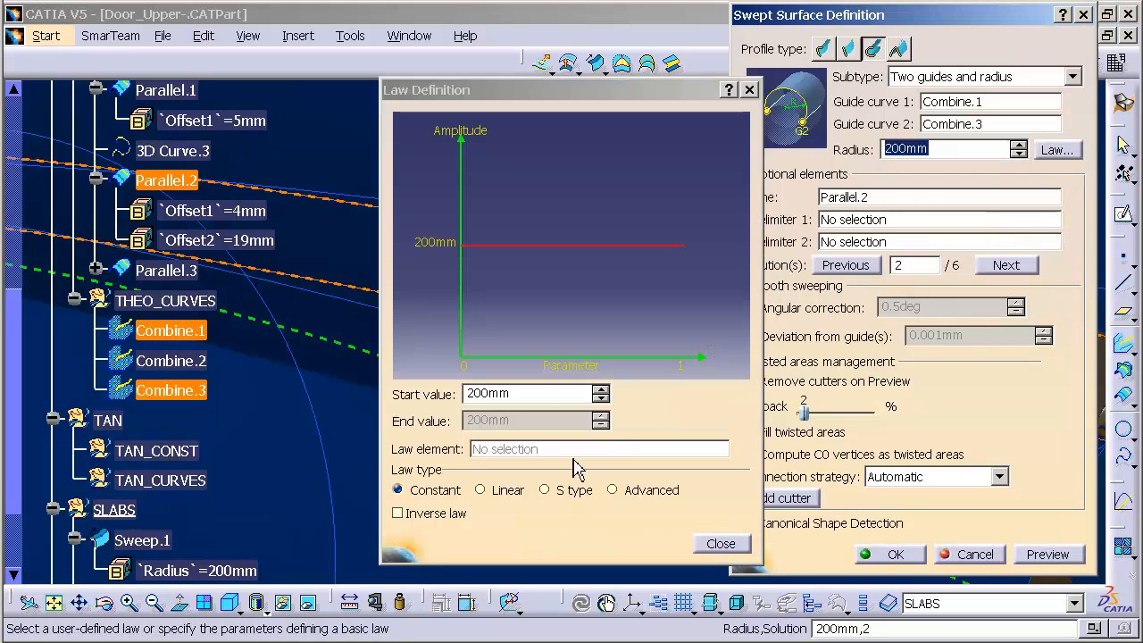
{"action": "left_click", "coordinate": [479, 489]}
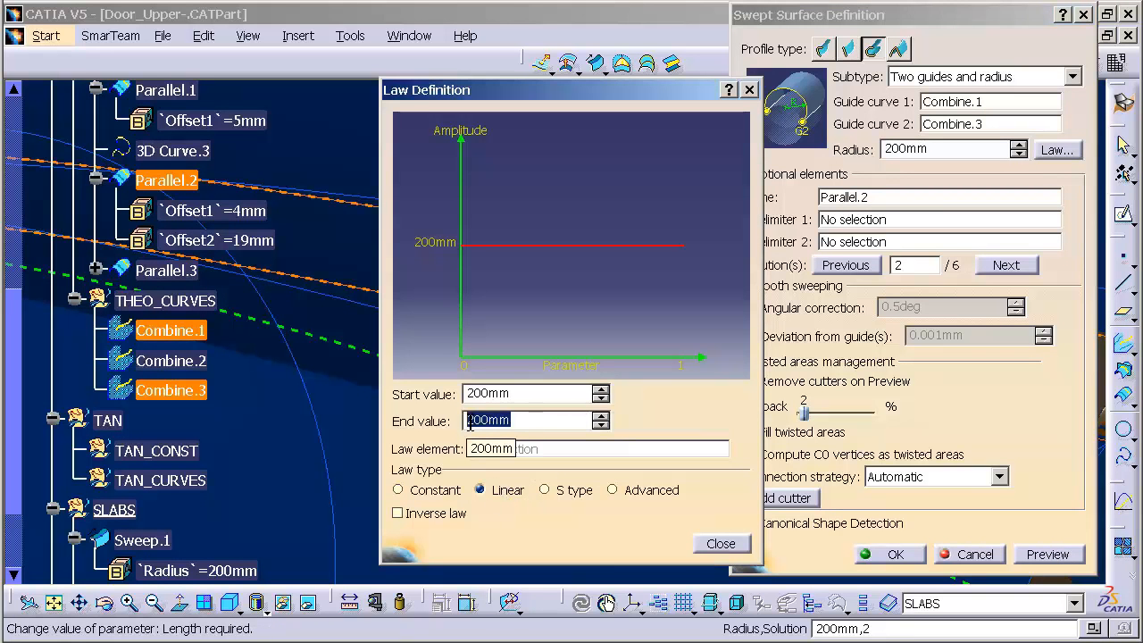
{"action": "type", "text": "100mm"}
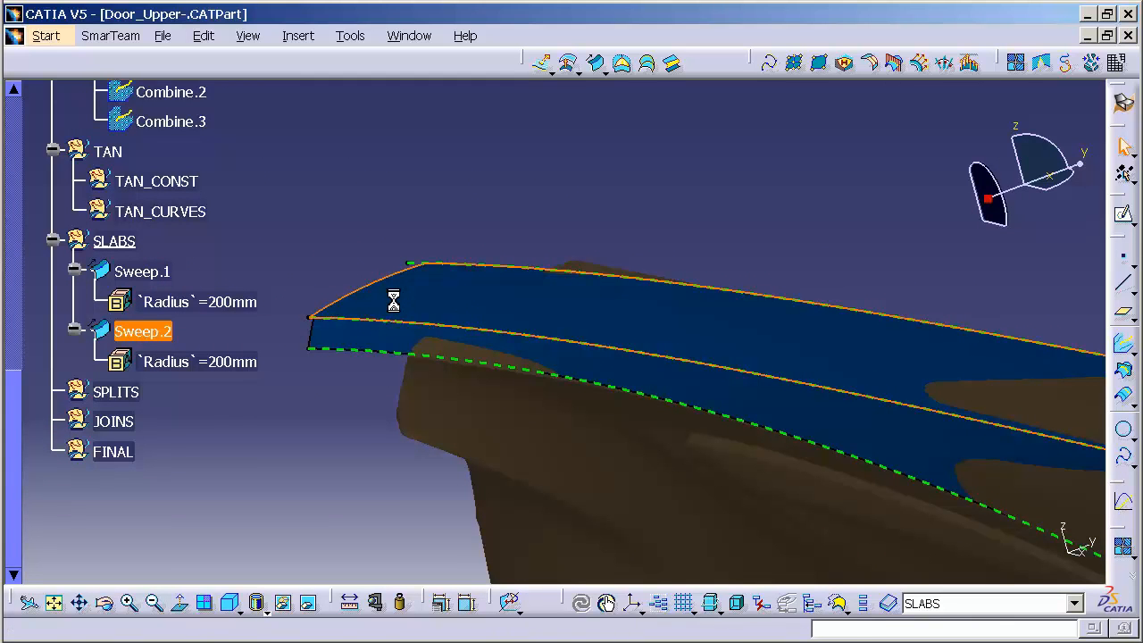
Edit Sweep.2 so its radius runs linearly from 200 mm to 100 mm, dismissing the warning
{"action": "double_click", "coordinate": [143, 330]}
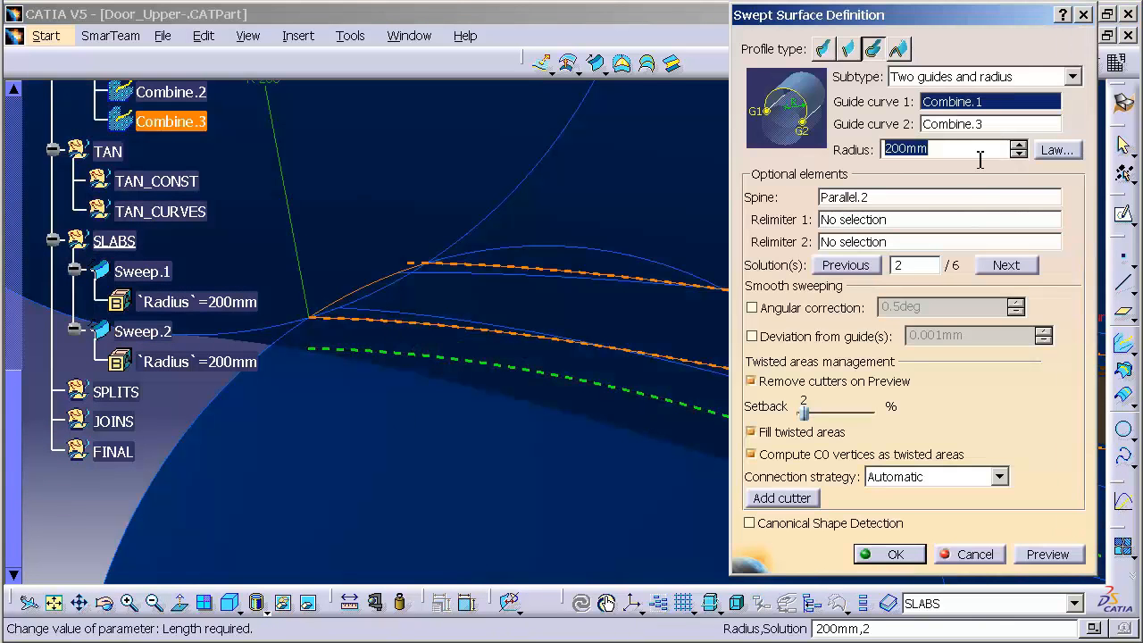
{"action": "left_click", "coordinate": [1057, 150]}
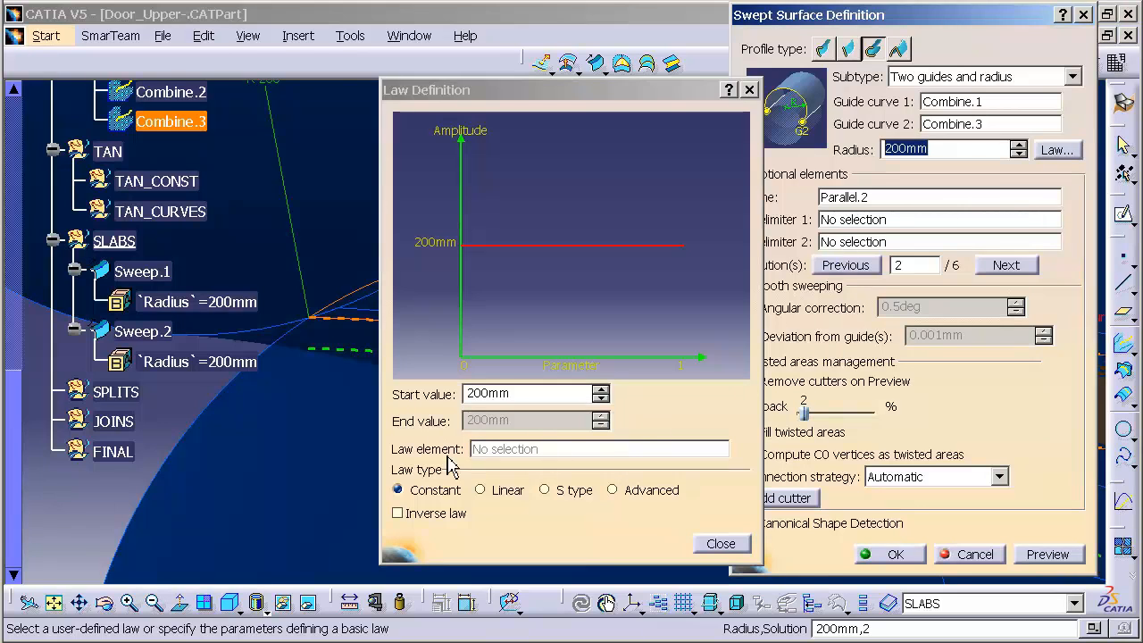
{"action": "left_click", "coordinate": [478, 489]}
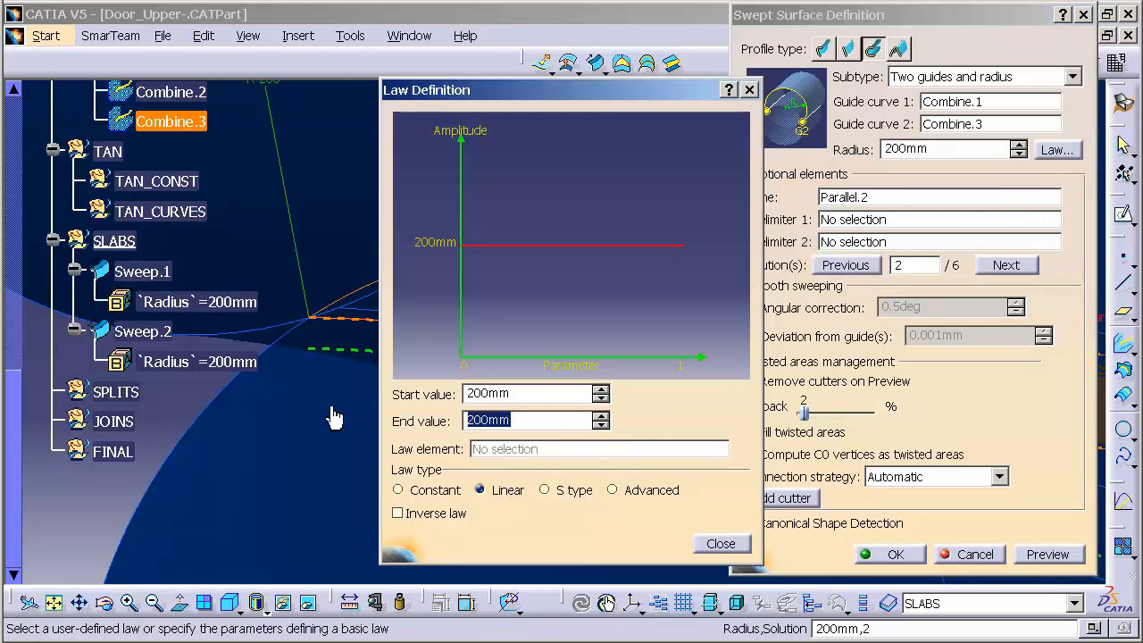
{"action": "type", "text": "100"}
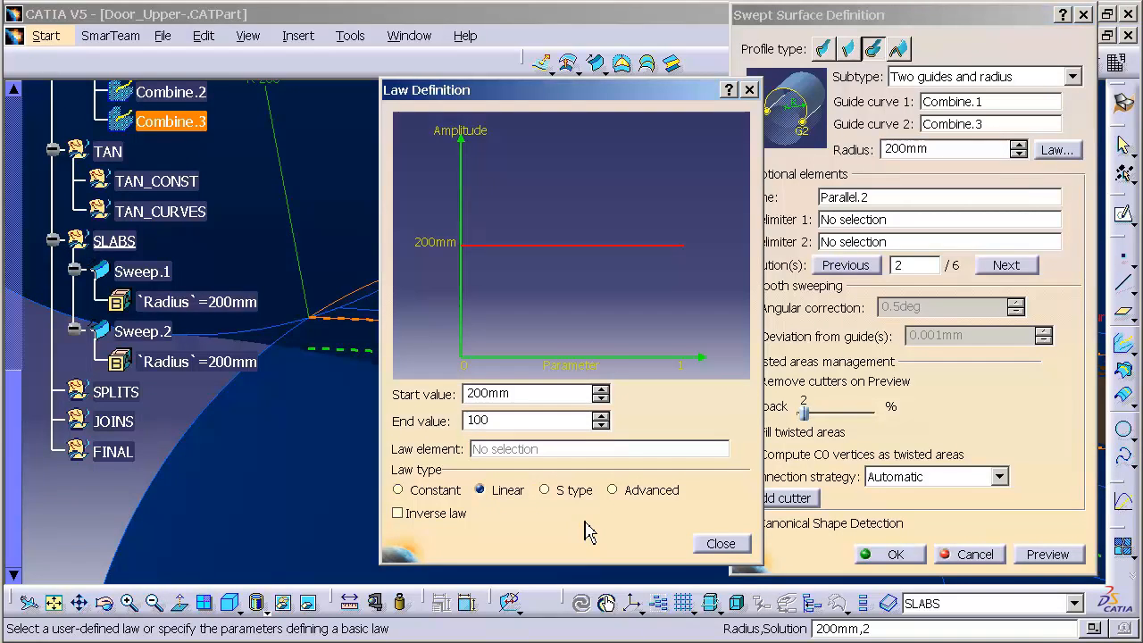
{"action": "left_click", "coordinate": [722, 543]}
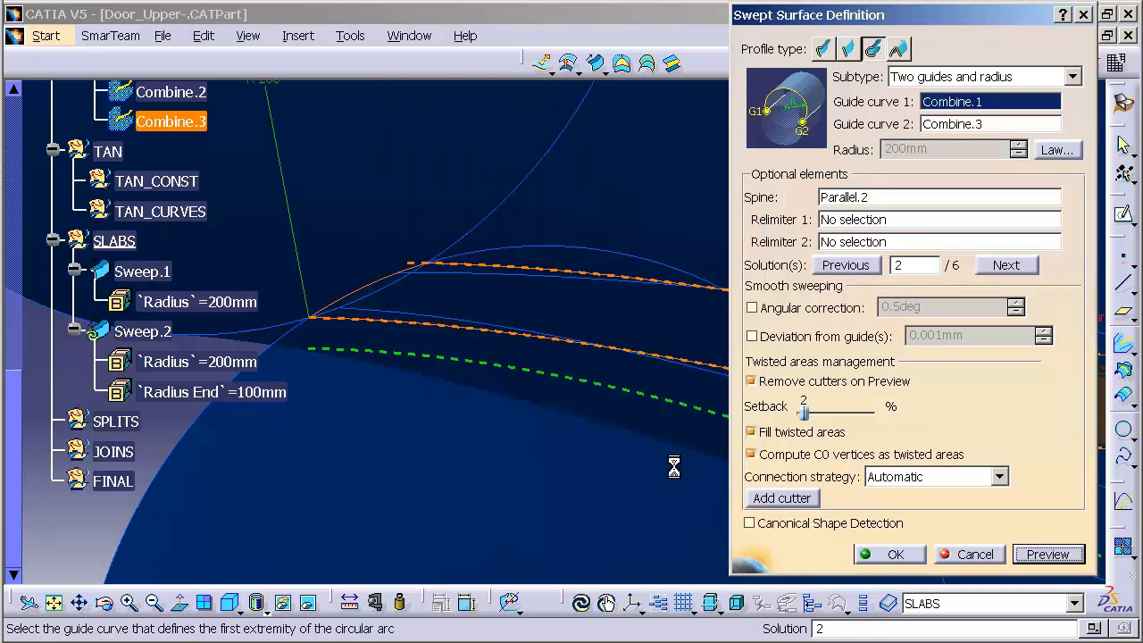
{"action": "left_click", "coordinate": [1046, 553]}
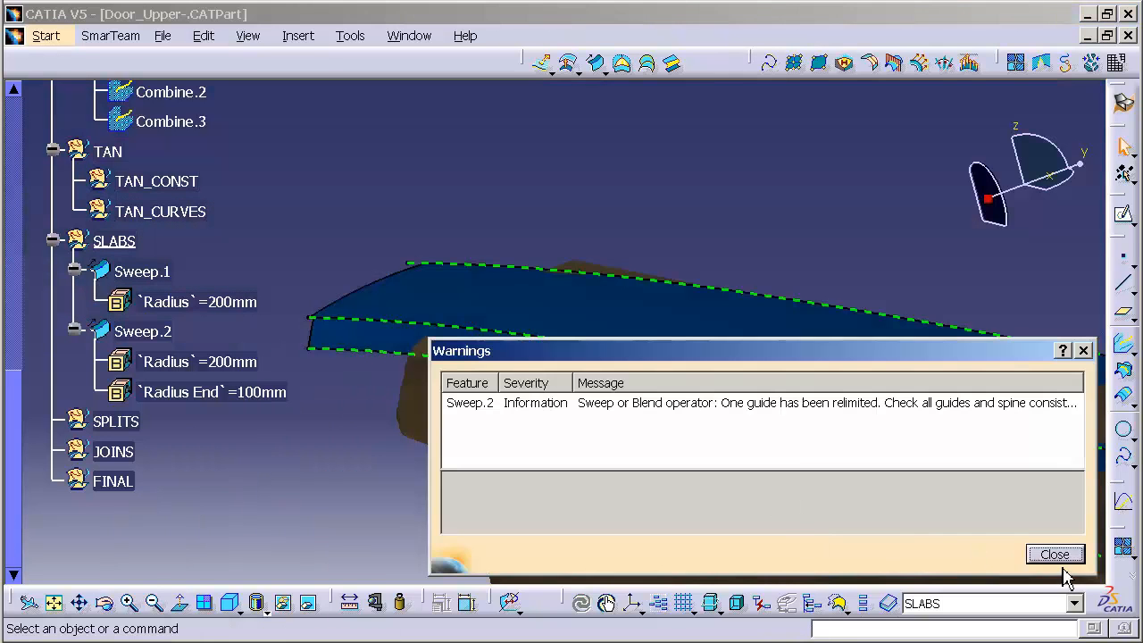
{"action": "left_click", "coordinate": [1054, 554]}
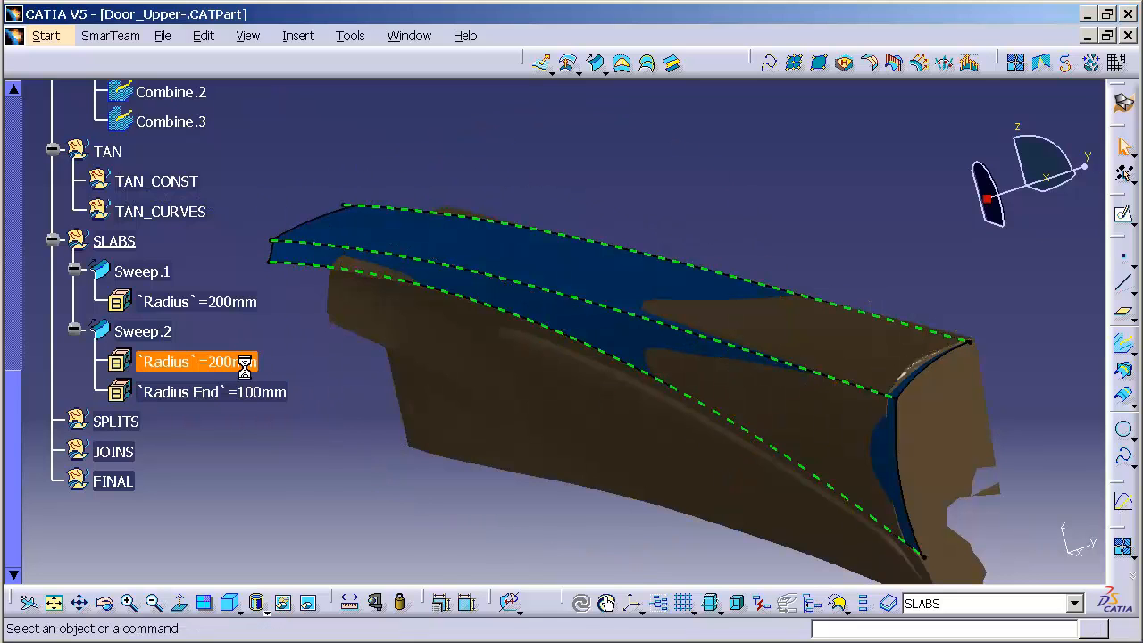
Set Sweep.2's start Radius to 100mm and its Radius End to 50mm
{"action": "double_click", "coordinate": [197, 361]}
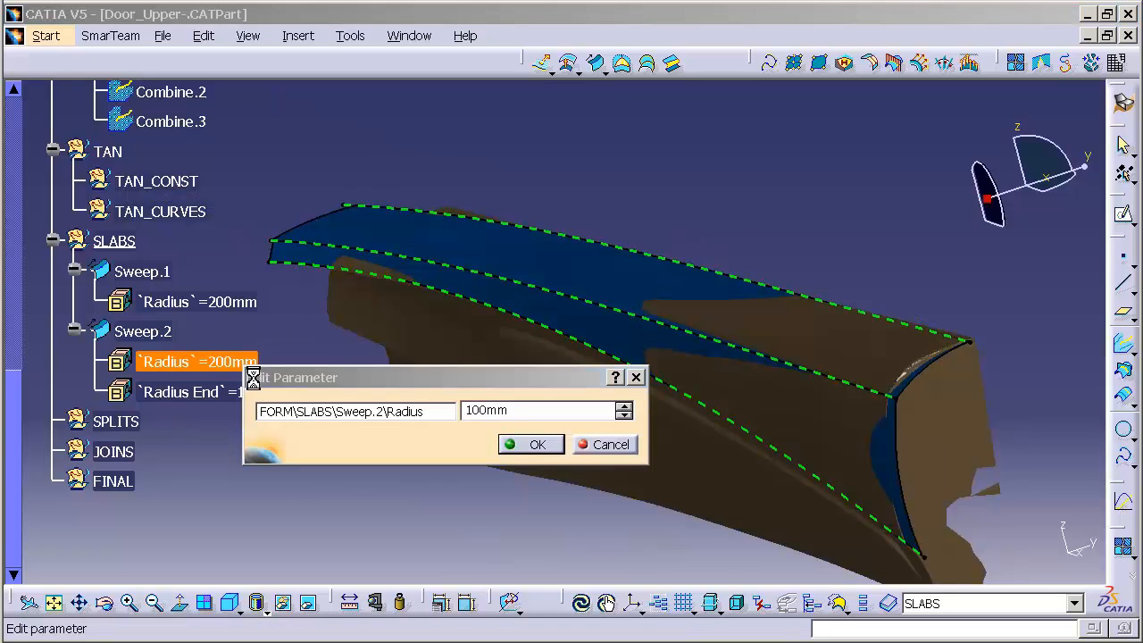
{"action": "left_click", "coordinate": [531, 443]}
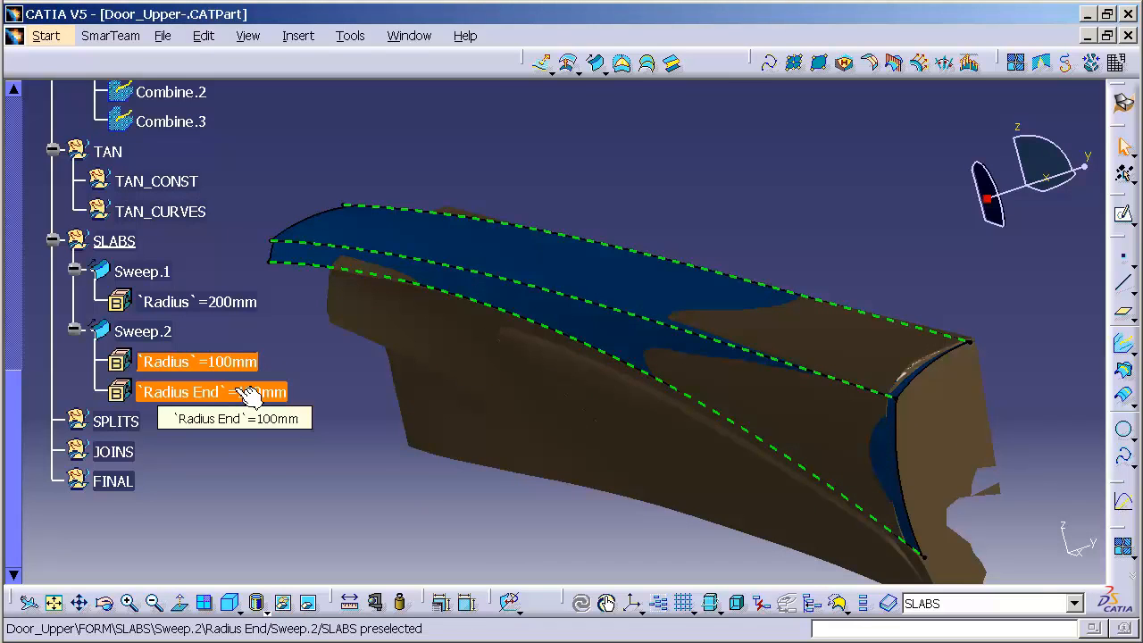
{"action": "double_click", "coordinate": [214, 393]}
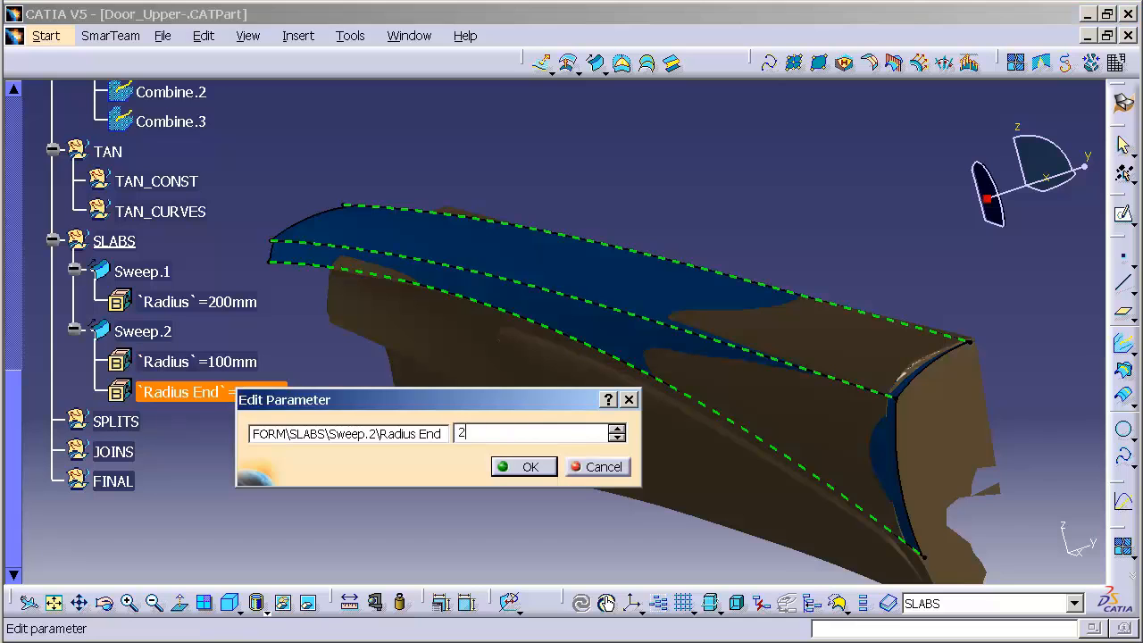
{"action": "left_click", "coordinate": [528, 466]}
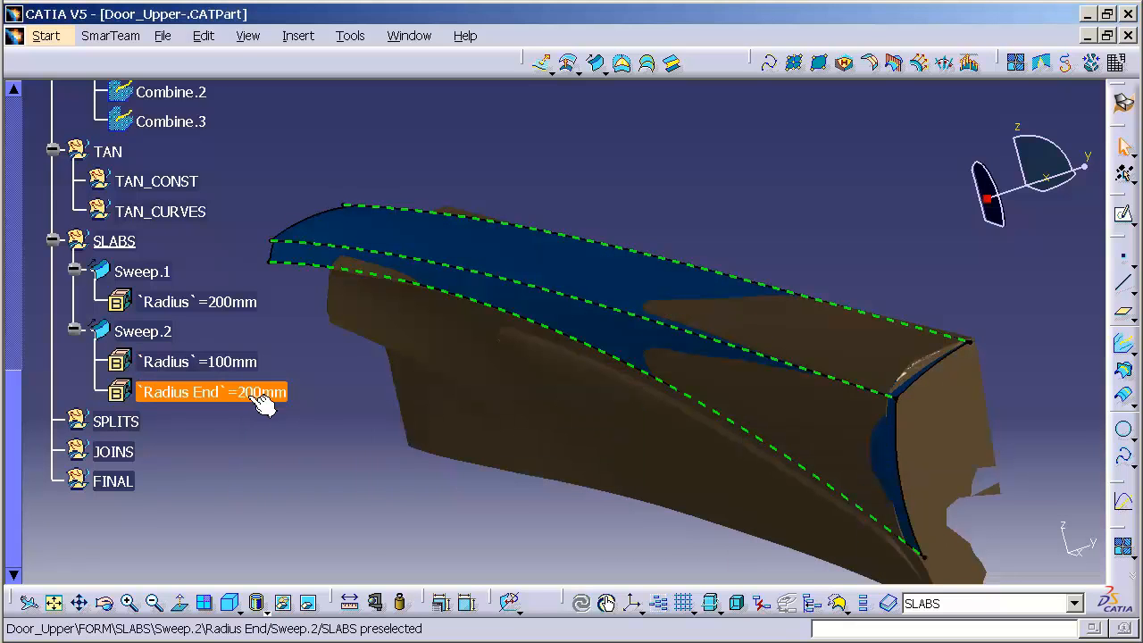
{"action": "double_click", "coordinate": [211, 393]}
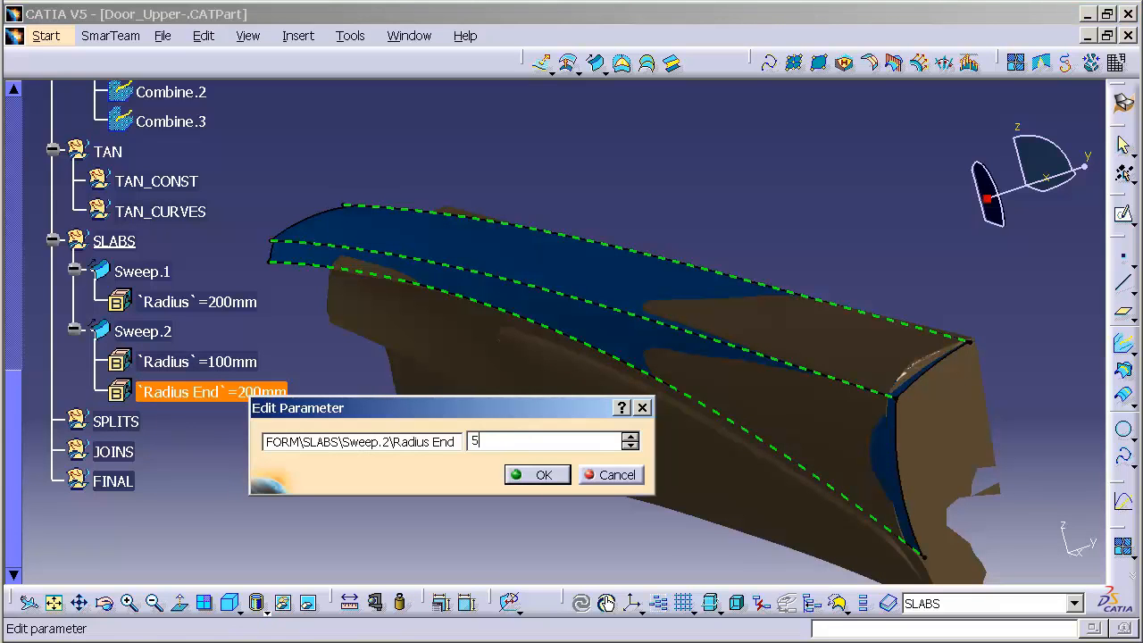
{"action": "left_click", "coordinate": [535, 475]}
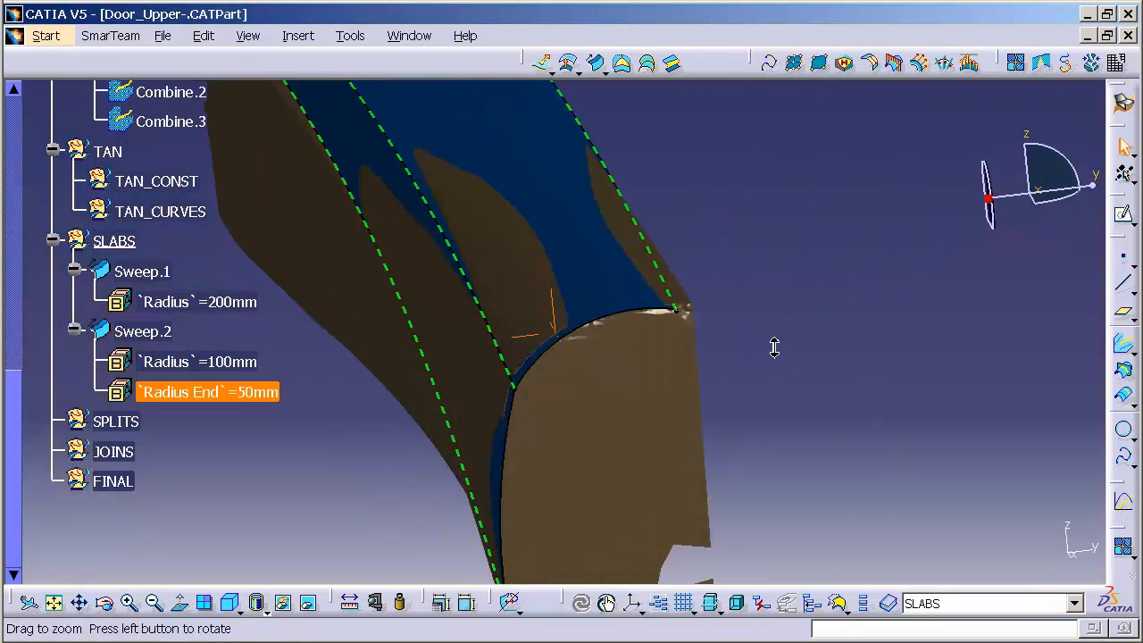
Restore Sweep.2's start Radius to 200mm, keeping Radius End at 50mm, and check the fit against the mesh
{"action": "left_click_drag", "start_coordinate": [776, 347], "coordinate": [722, 373]}
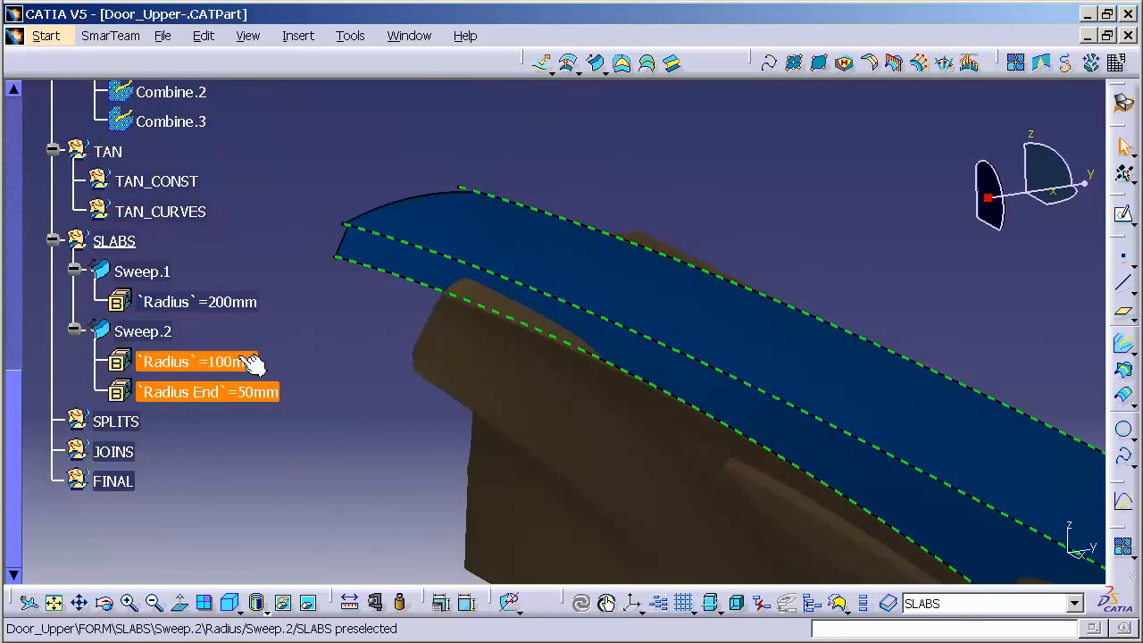
{"action": "double_click", "coordinate": [196, 361]}
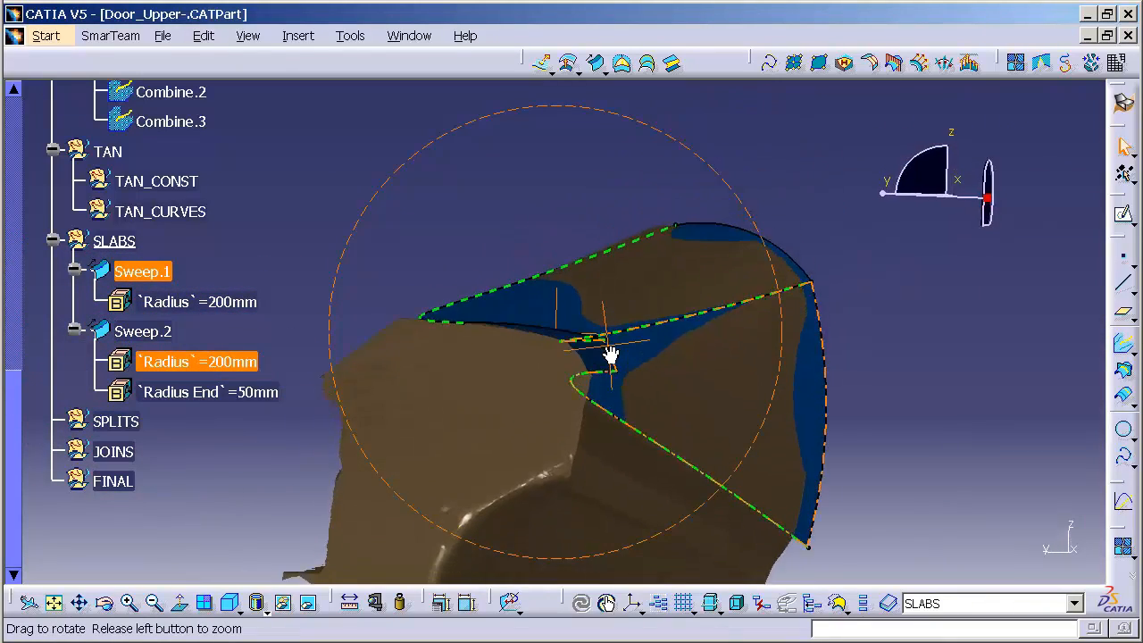
{"action": "left_click_drag", "start_coordinate": [611, 354], "coordinate": [475, 410]}
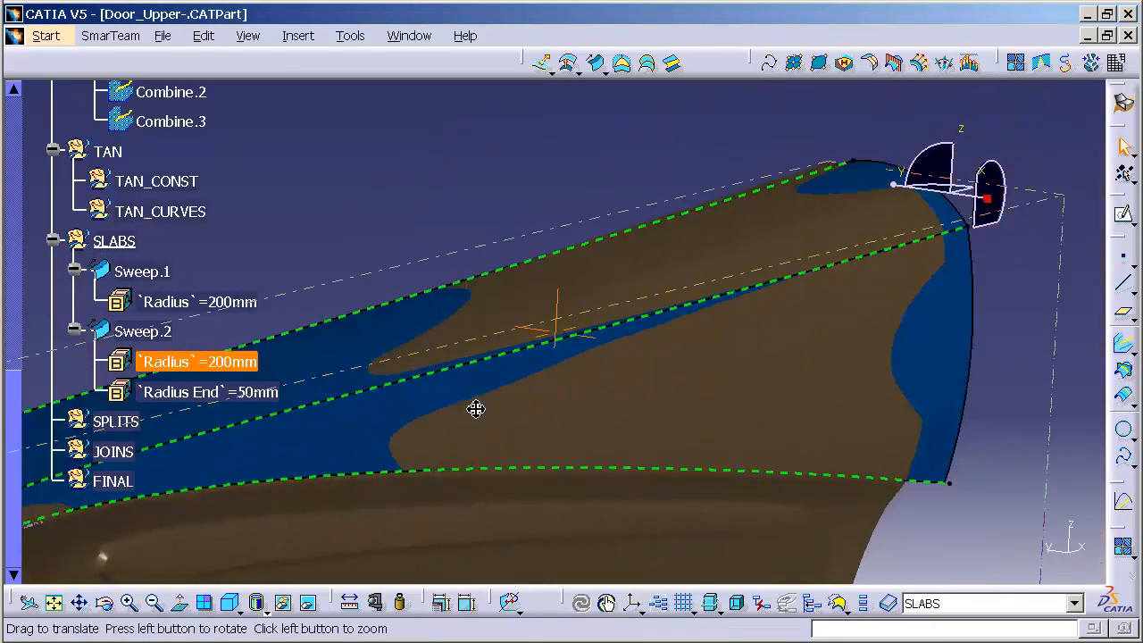